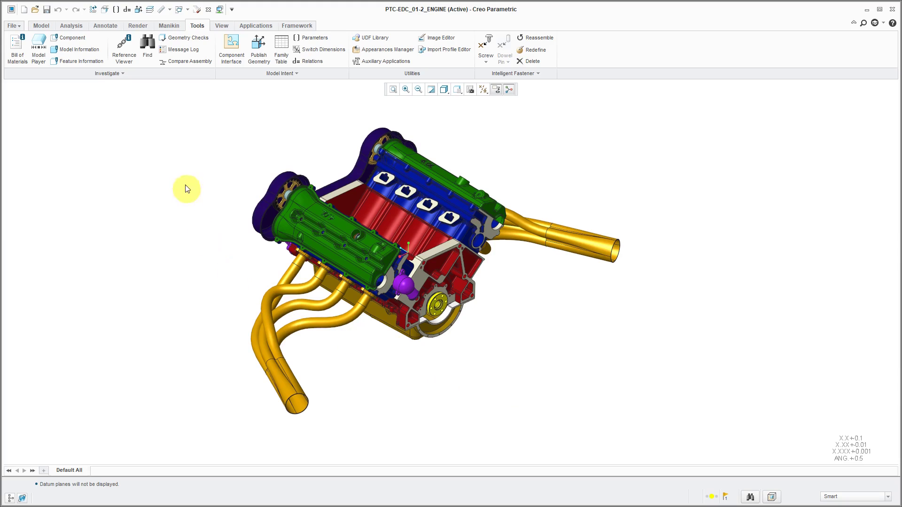
# - Send Compare Assembly to the Investigate overflow and promote Program into the Model Intent group
pyautogui.rightClick(187, 62)
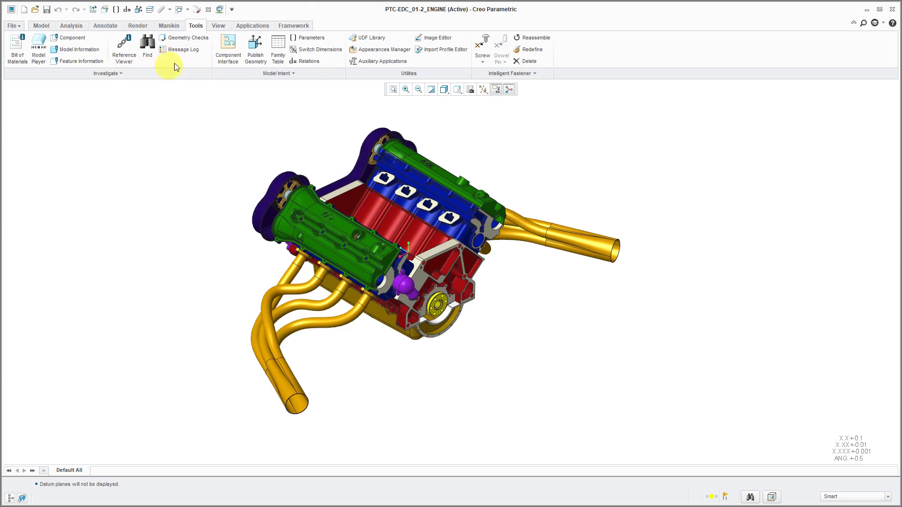
pyautogui.click(107, 73)
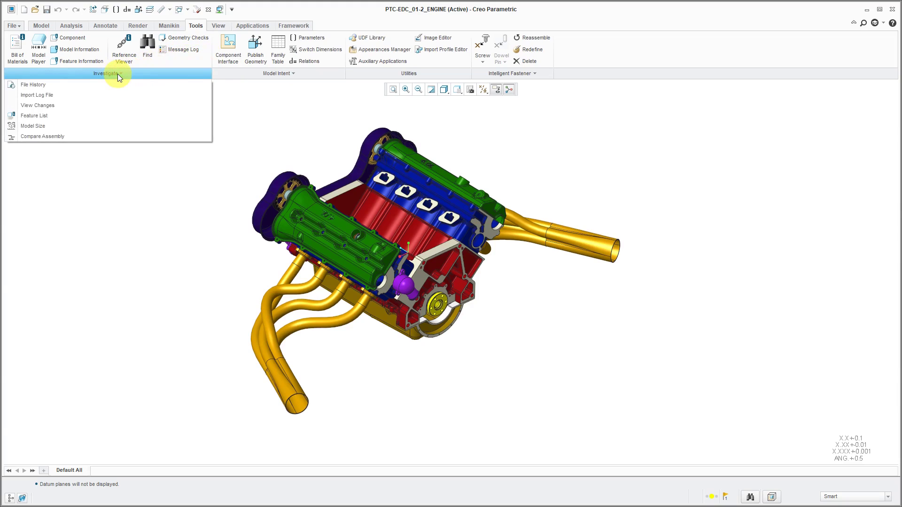
pyautogui.moveTo(103, 95)
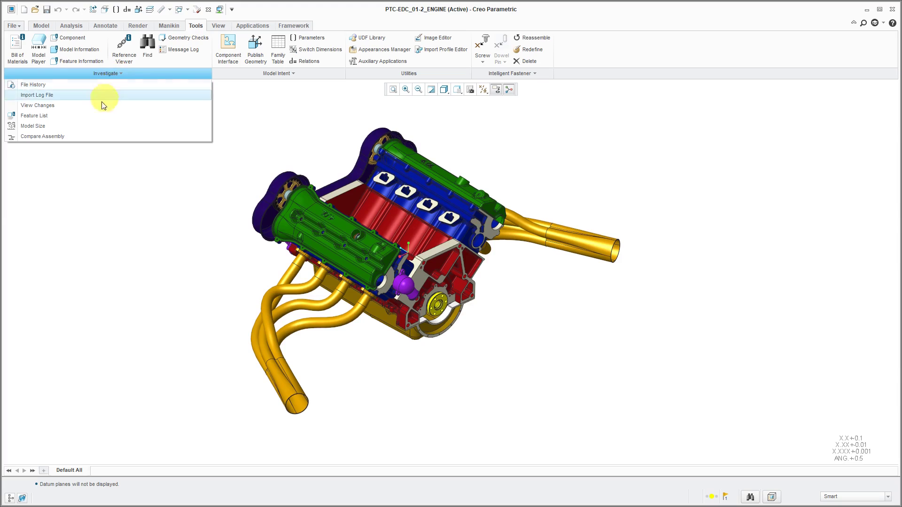
pyautogui.moveTo(42, 136)
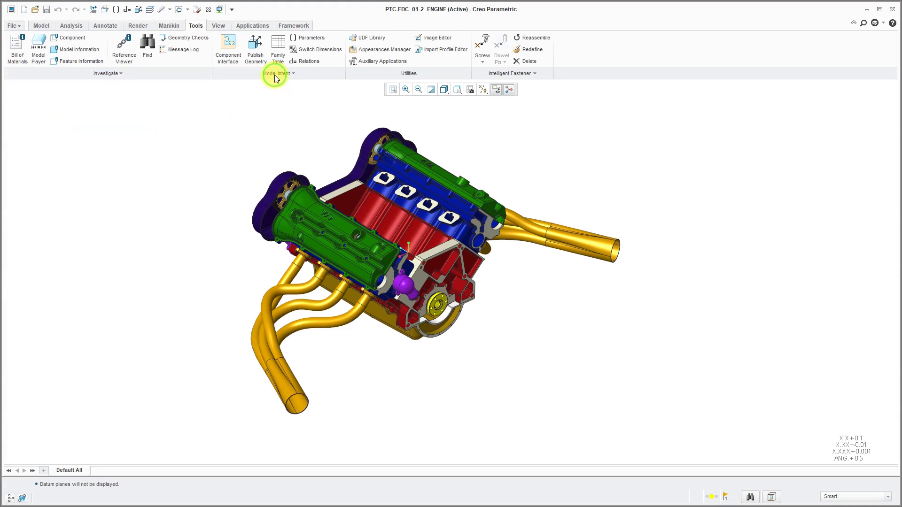
pyautogui.click(279, 73)
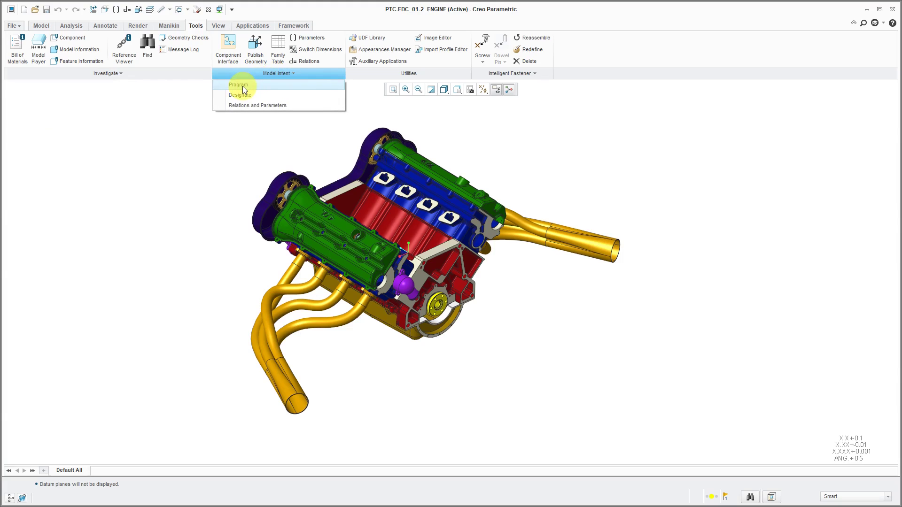
pyautogui.rightClick(241, 90)
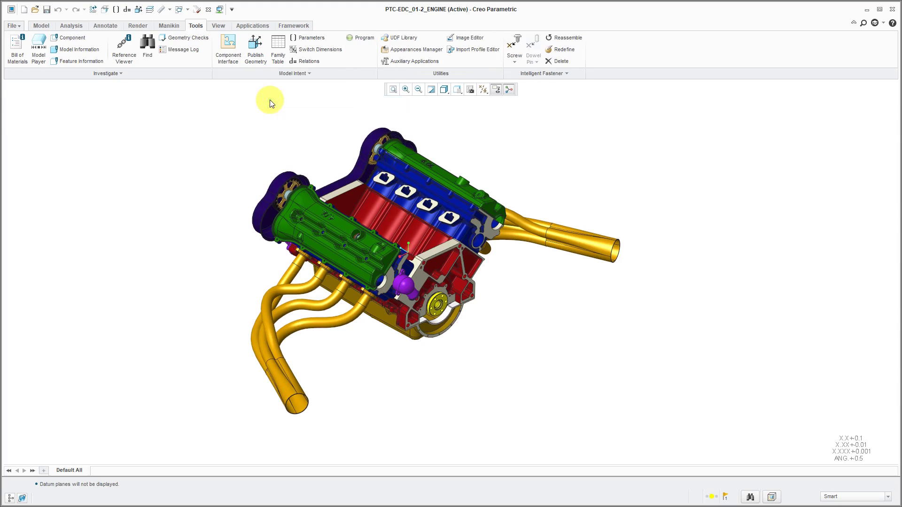
pyautogui.moveTo(327, 121)
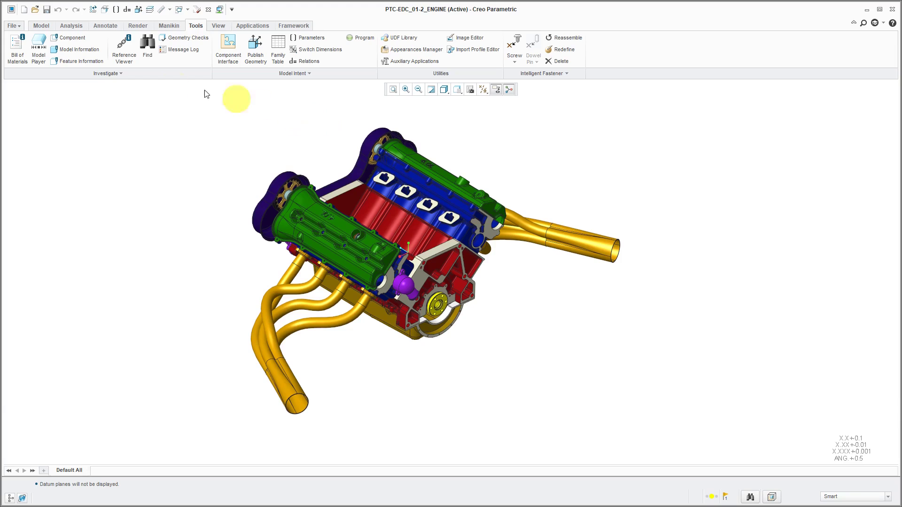
# - Reach the Customize Ribbon page through File > Options
pyautogui.click(11, 25)
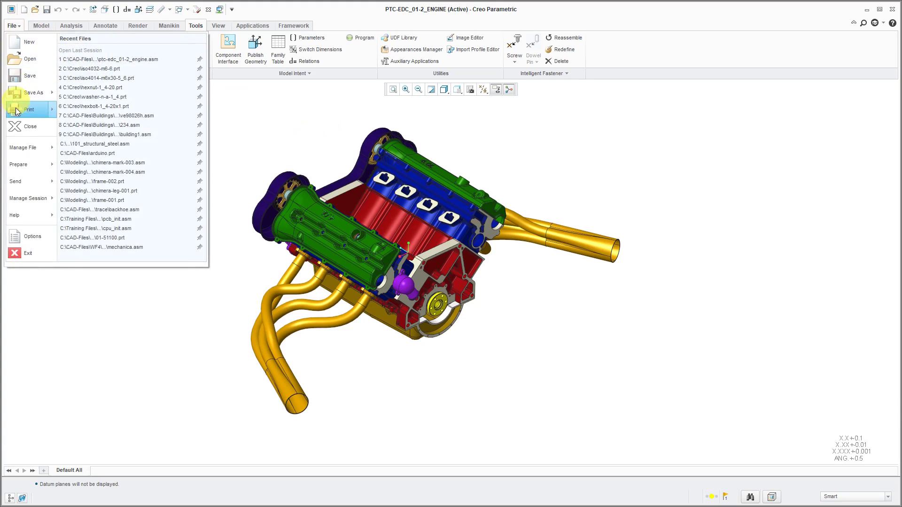
pyautogui.click(32, 237)
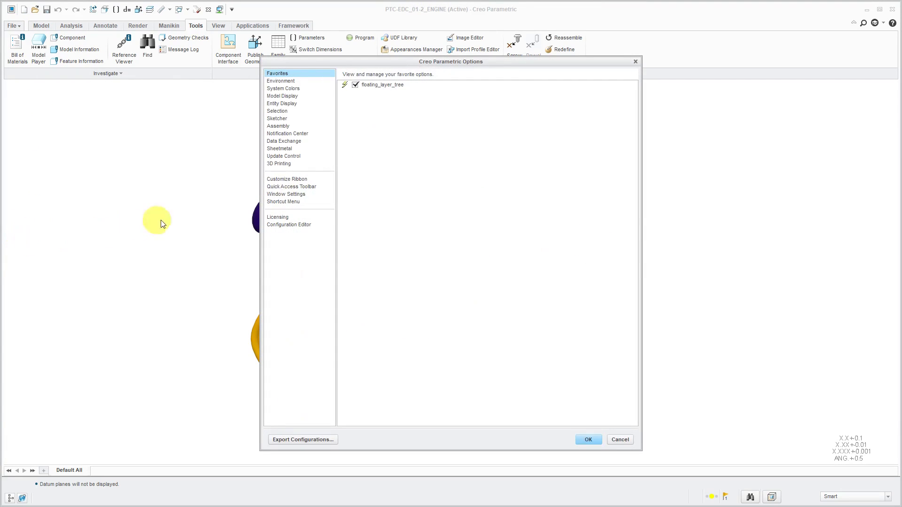
pyautogui.moveTo(282, 182)
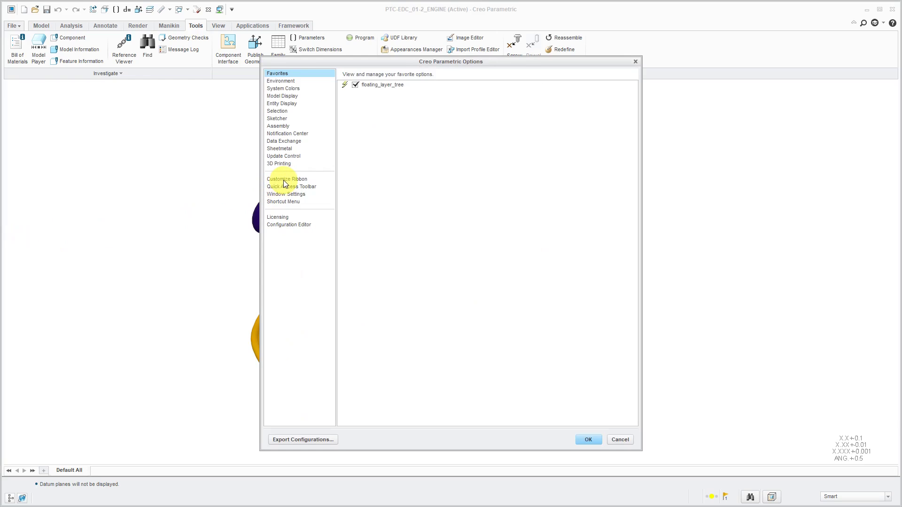
pyautogui.click(288, 179)
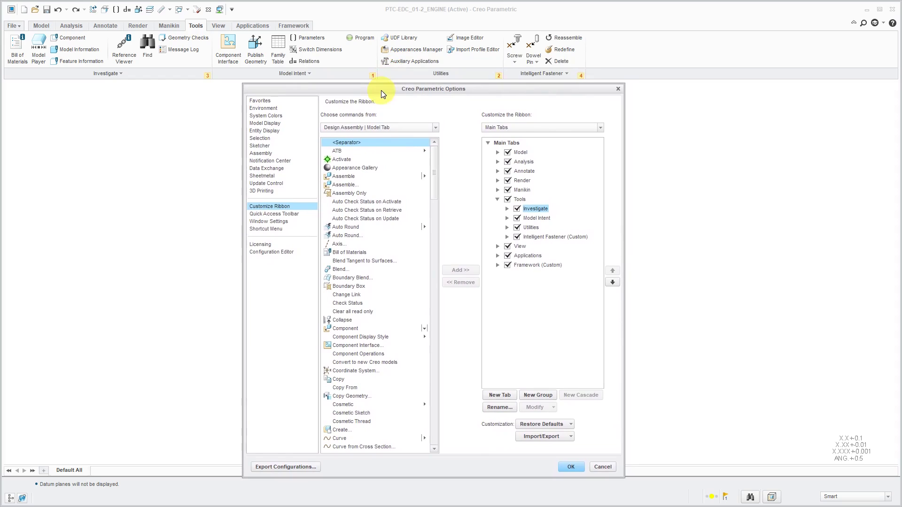
# - Show the Model tab, then clear the Framework (Custom) tab's checkbox in the Main Tabs tree
pyautogui.click(41, 25)
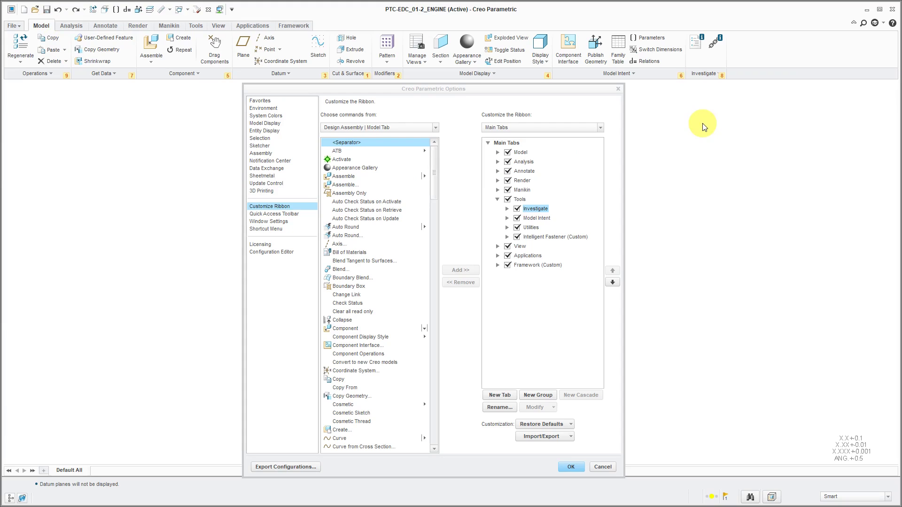
pyautogui.moveTo(659, 142)
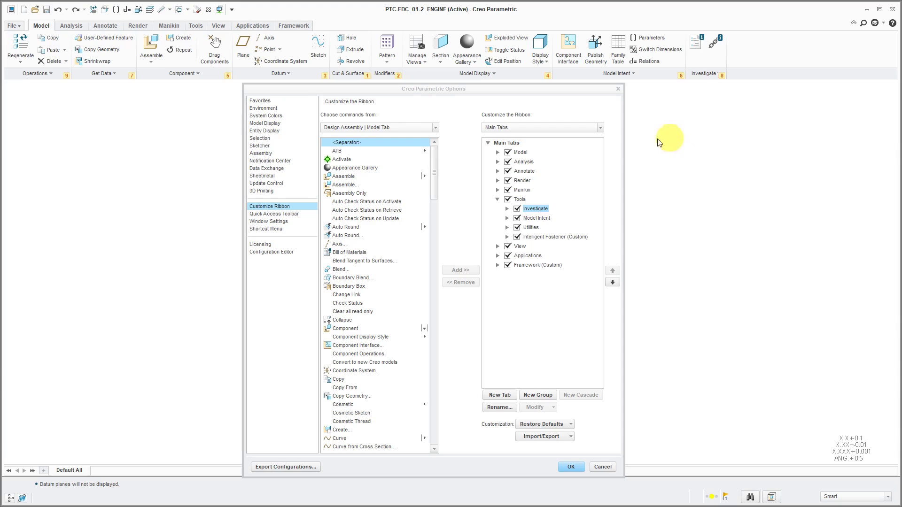
pyautogui.moveTo(534, 291)
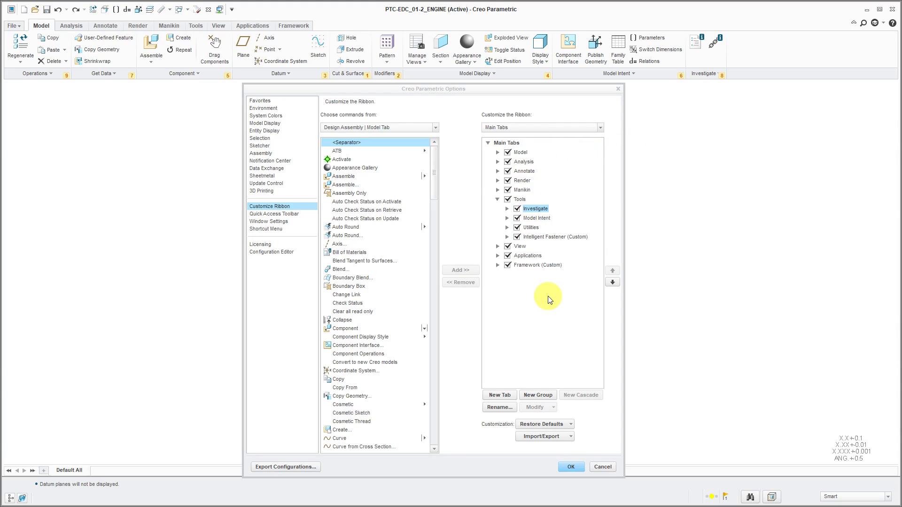
pyautogui.moveTo(515, 277)
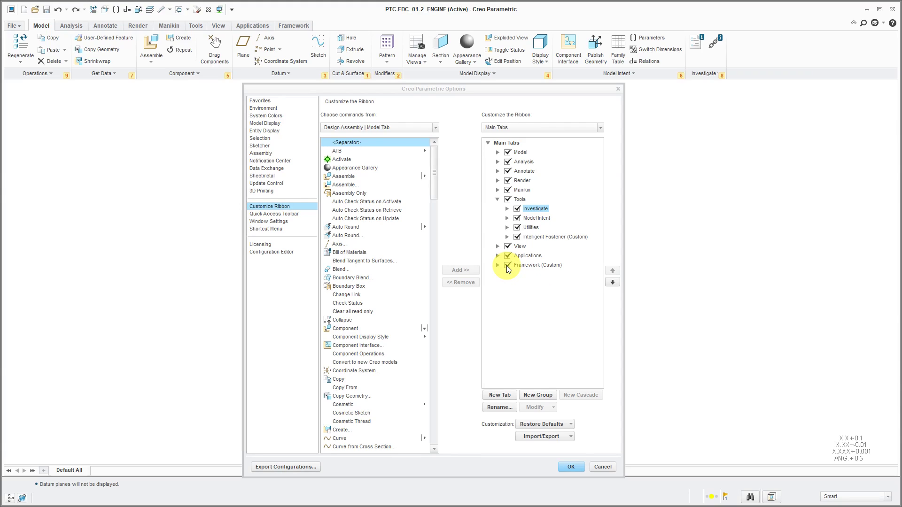
pyautogui.click(509, 265)
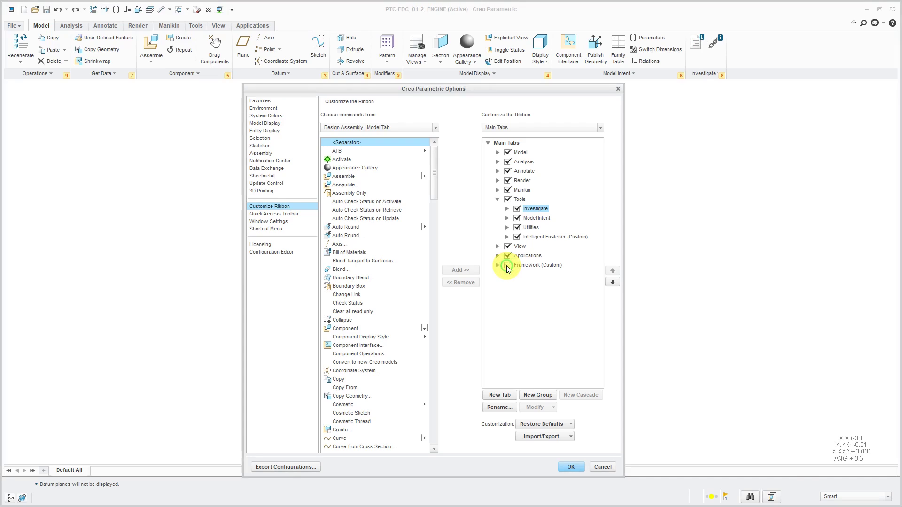
pyautogui.click(508, 265)
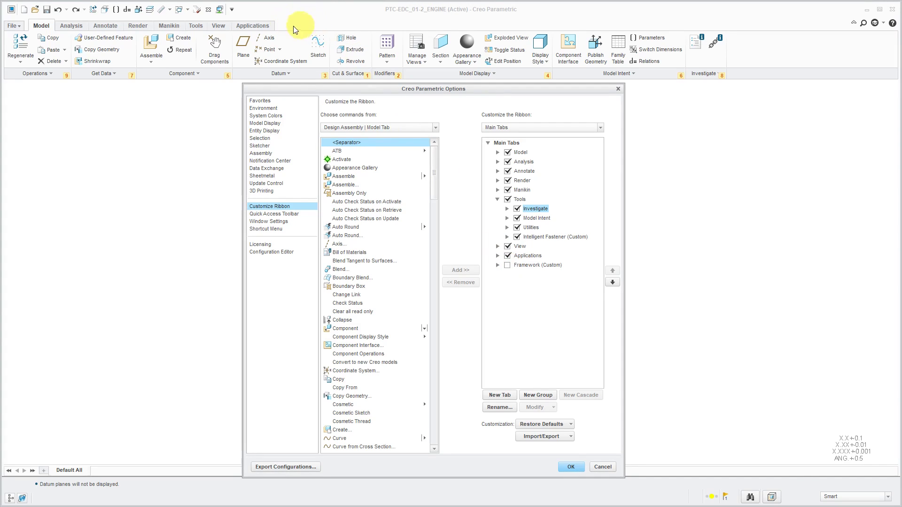
pyautogui.moveTo(305, 29)
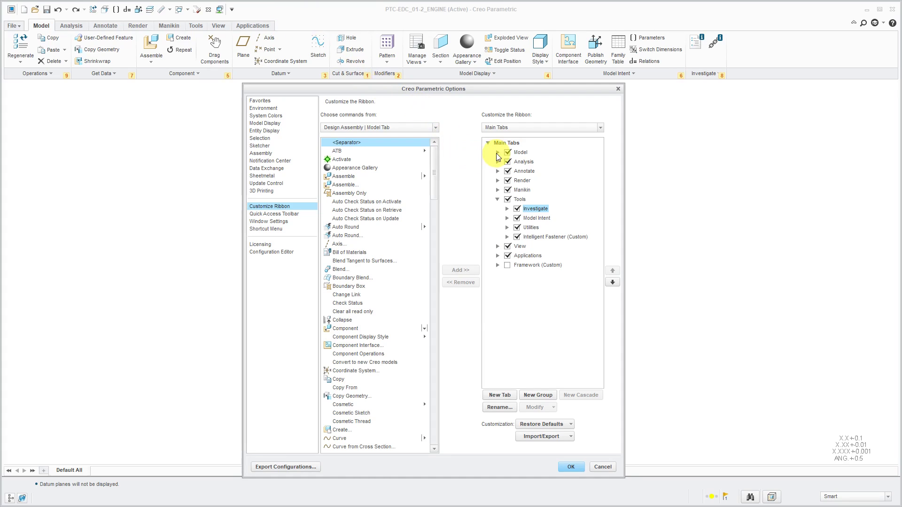
# - Create a new custom group under Model and rename it ModelCHECK
pyautogui.click(497, 152)
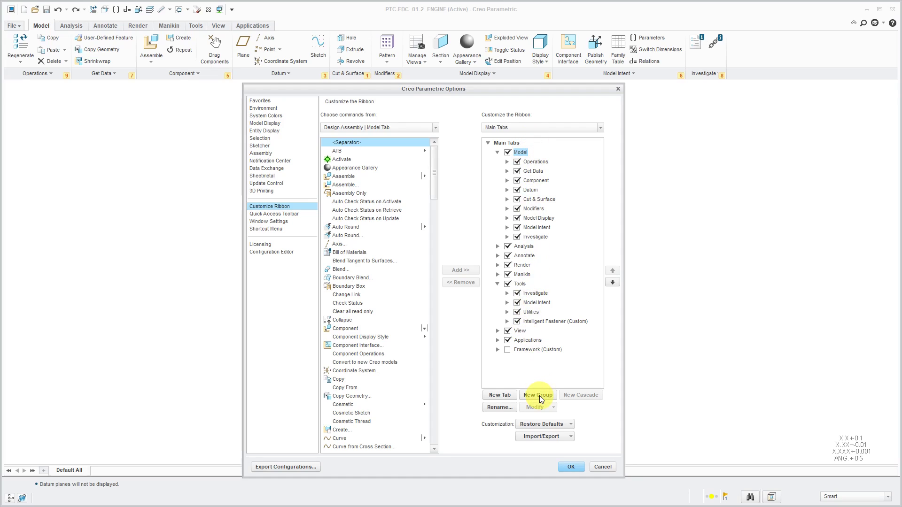
pyautogui.click(538, 395)
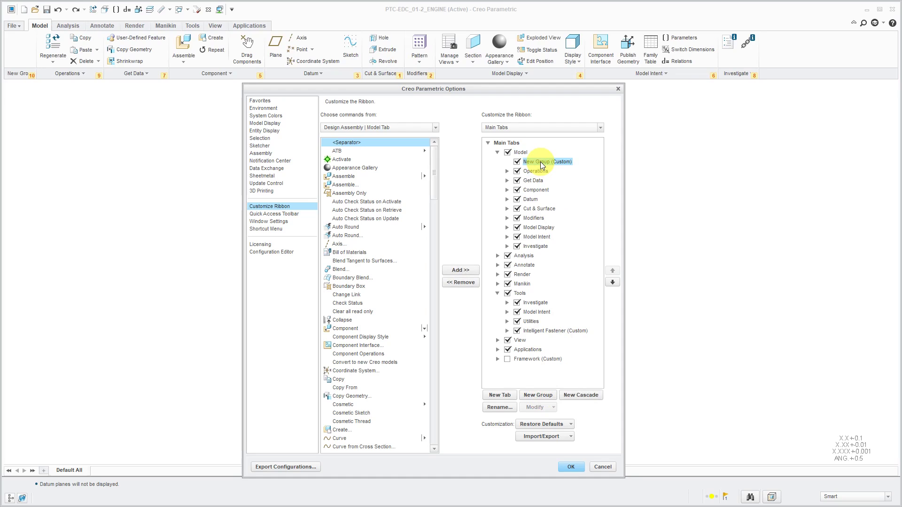
pyautogui.rightClick(544, 161)
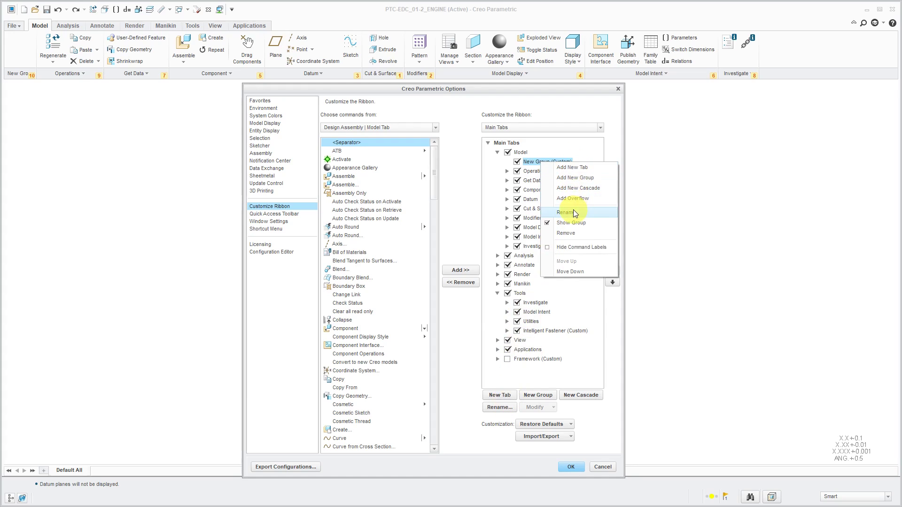
pyautogui.click(567, 212)
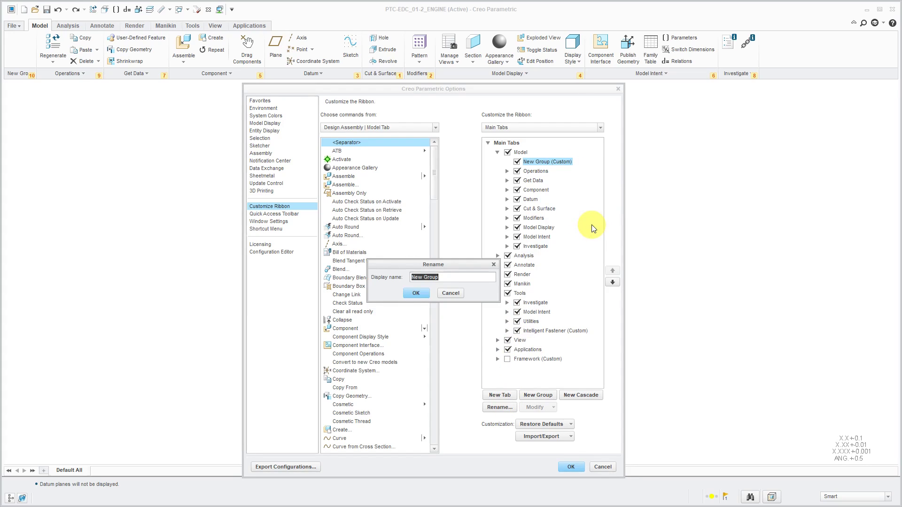
pyautogui.write('Model')
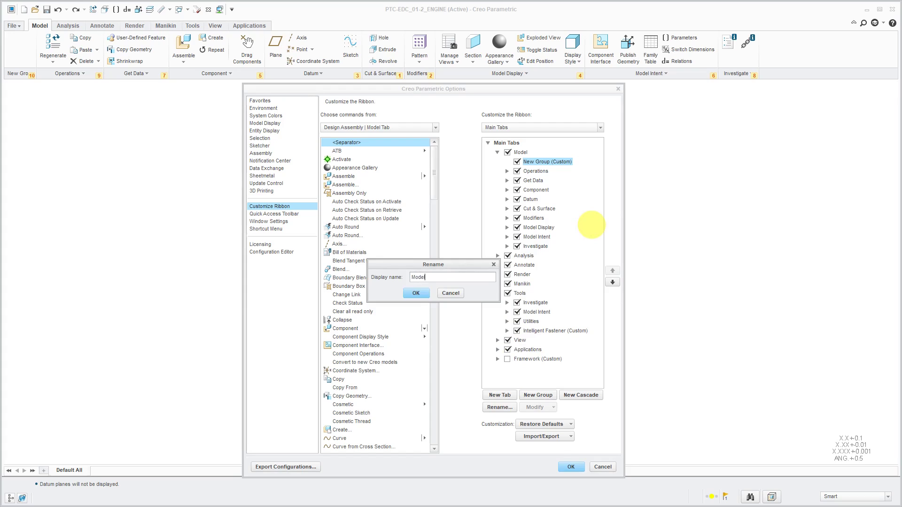
pyautogui.write('CHEC')
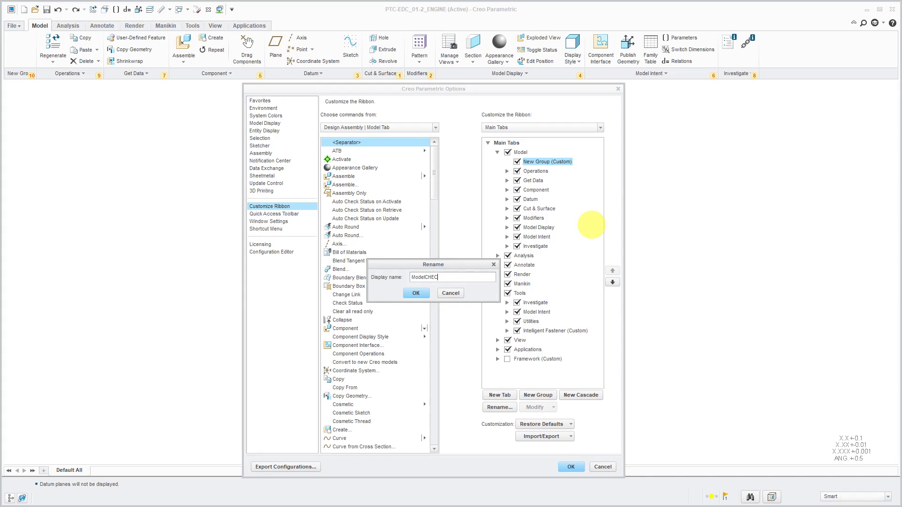
pyautogui.write('K')
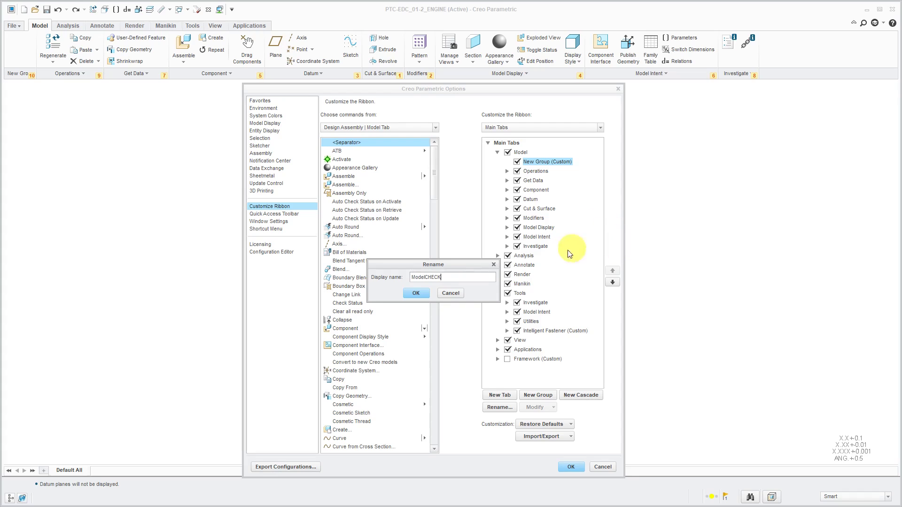
pyautogui.click(415, 293)
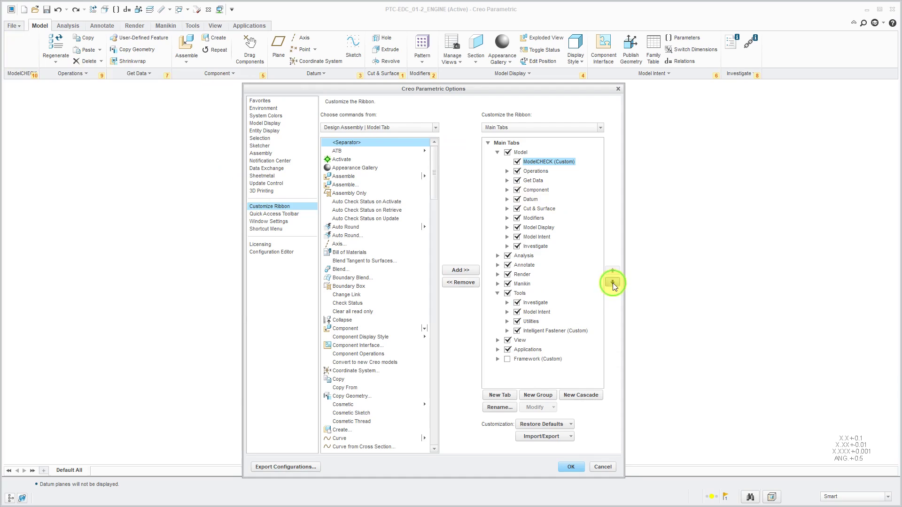
# - Move the ModelCHECK group down until it sits between Model Intent and Investigate
pyautogui.click(612, 286)
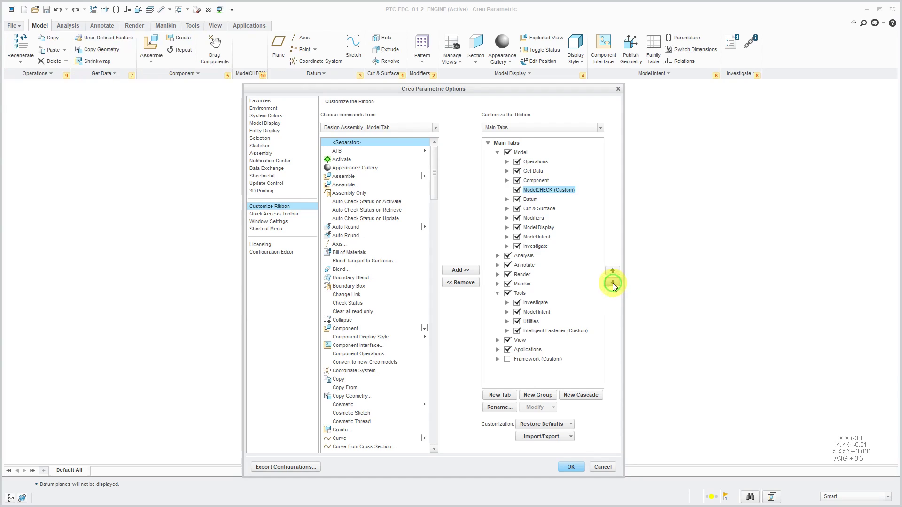
pyautogui.click(612, 271)
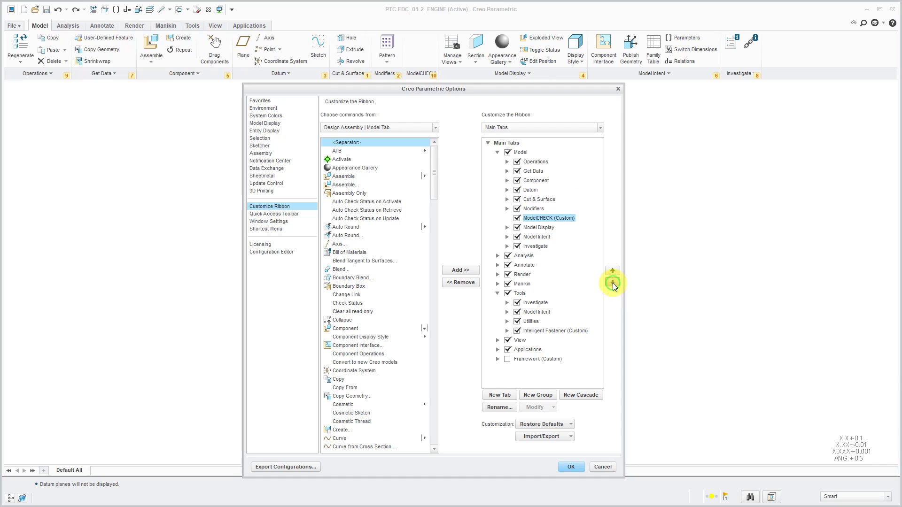
pyautogui.click(612, 270)
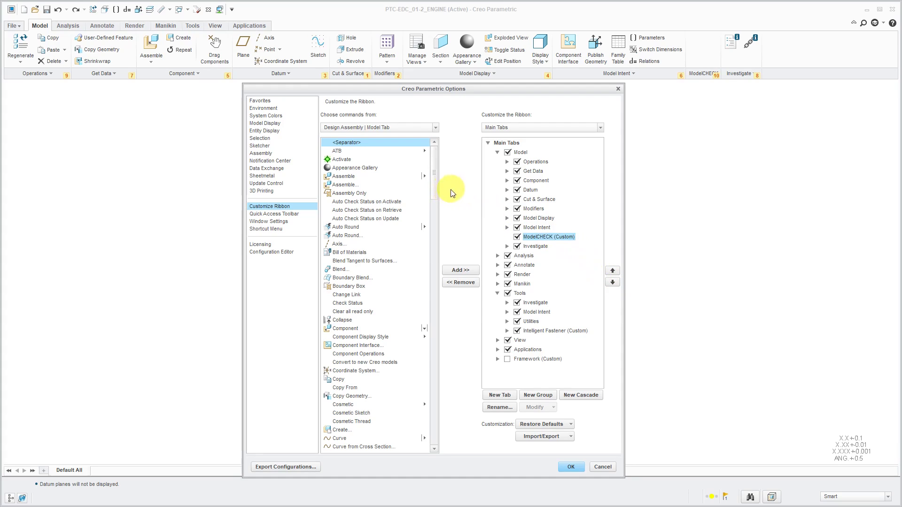
pyautogui.moveTo(406, 128)
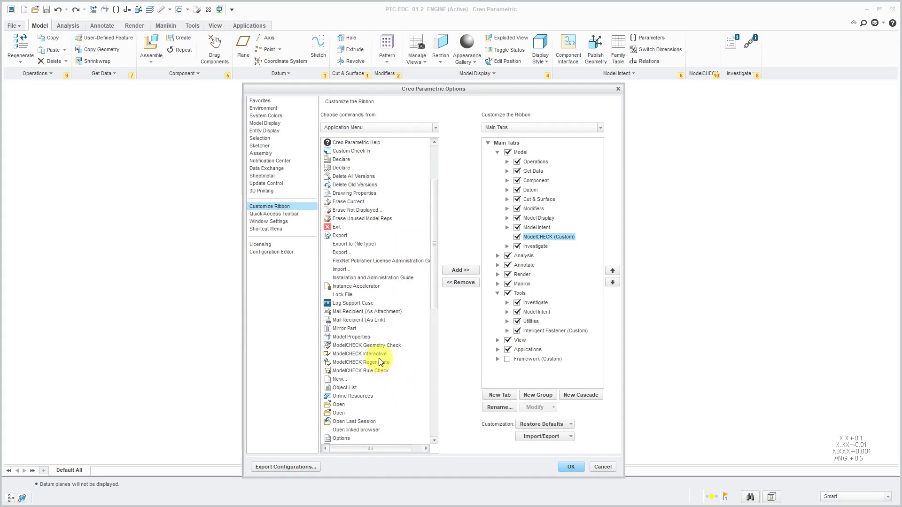
# - Add ModelCHECK Interactive and ModelCHECK Regenerate to the ModelCHECK group
pyautogui.click(354, 353)
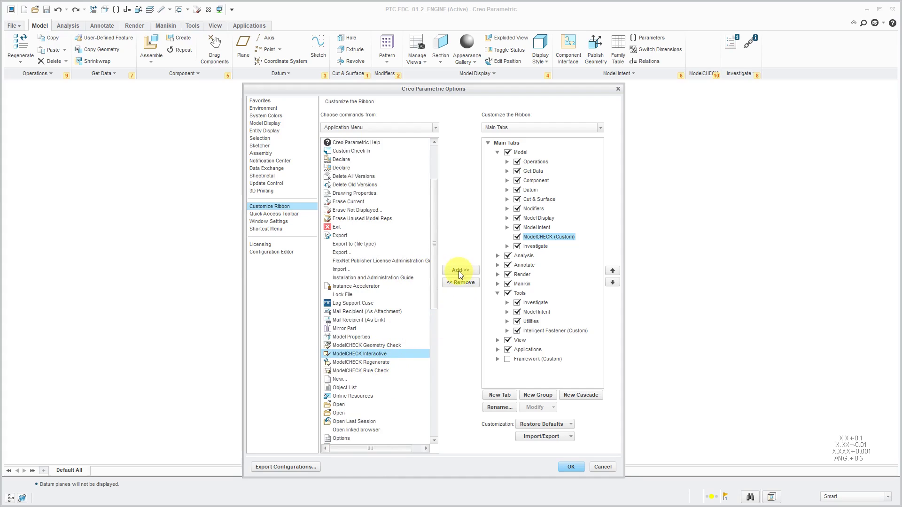
pyautogui.click(460, 270)
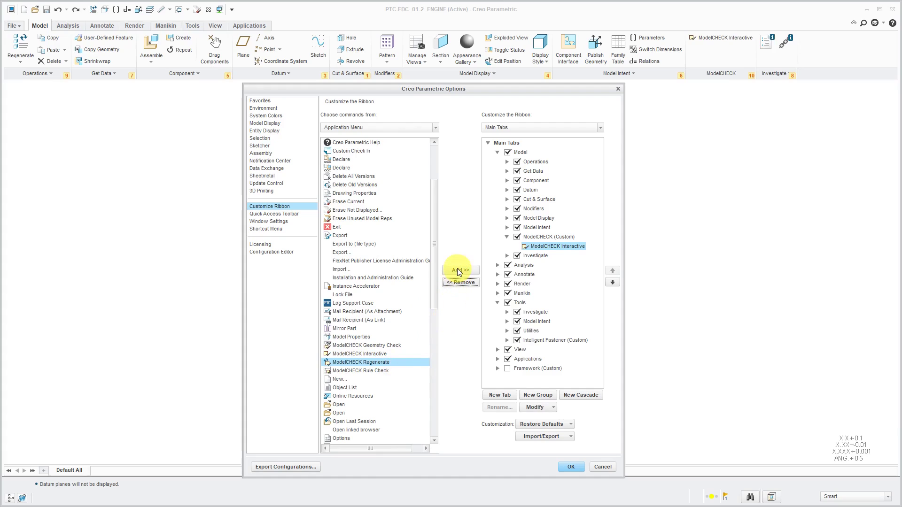
pyautogui.click(459, 270)
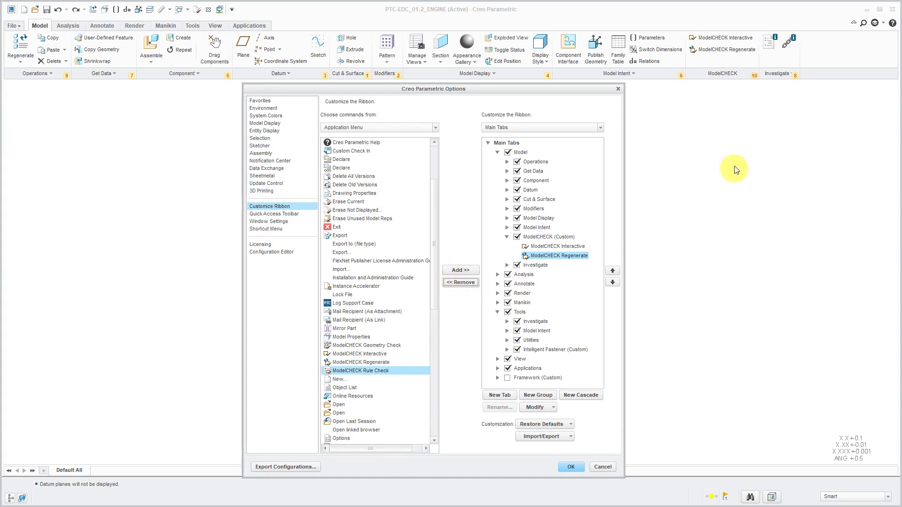
pyautogui.moveTo(729, 161)
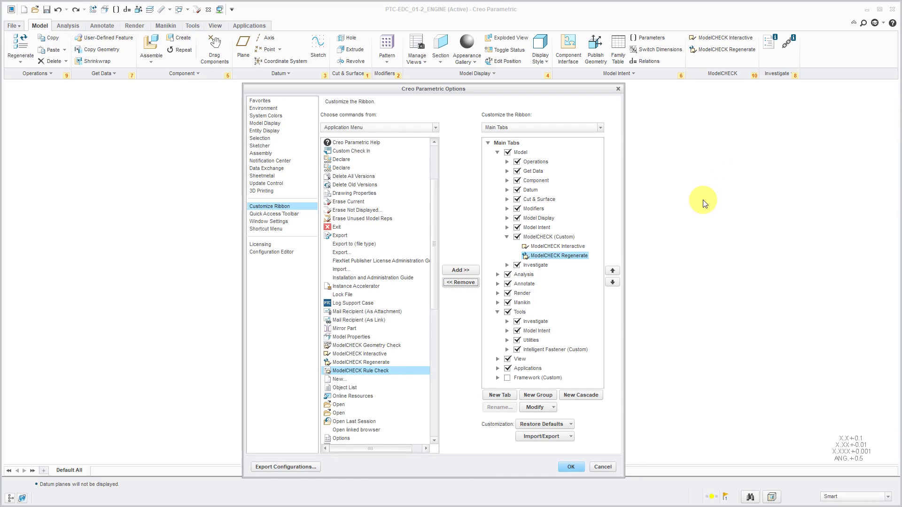
pyautogui.moveTo(615, 169)
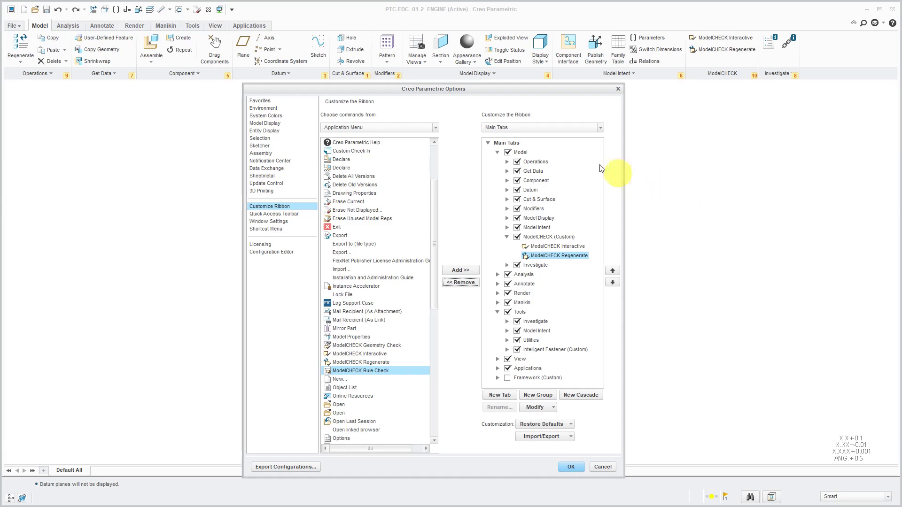
pyautogui.moveTo(531, 152)
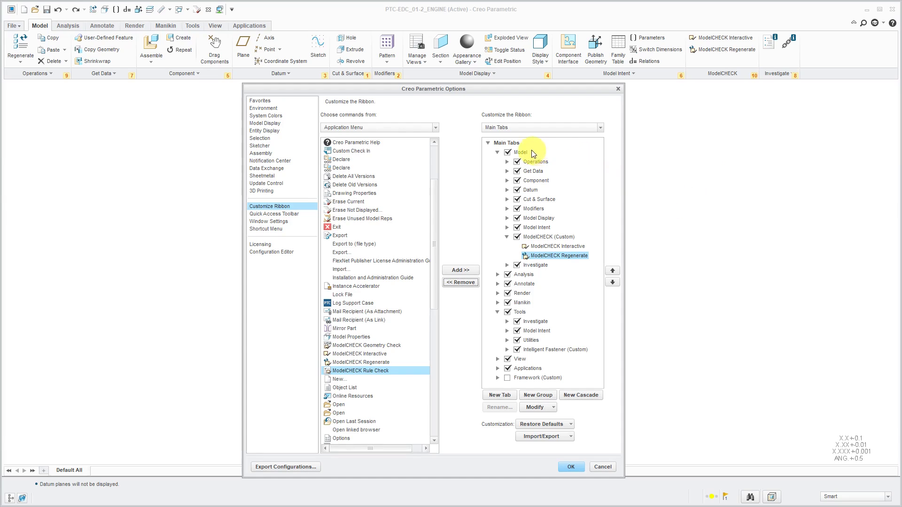
# - Create a new custom tab from the Model tab and move it down after Applications
pyautogui.rightClick(520, 152)
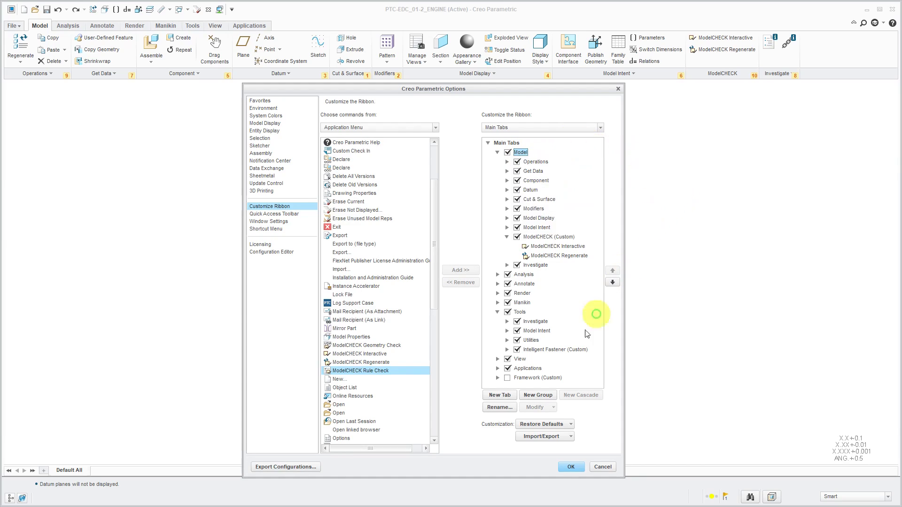
pyautogui.click(499, 396)
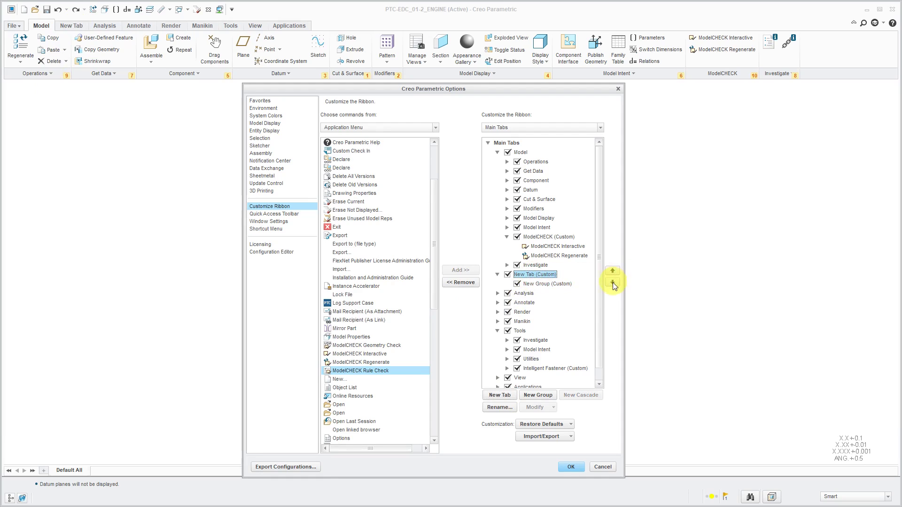
pyautogui.click(612, 286)
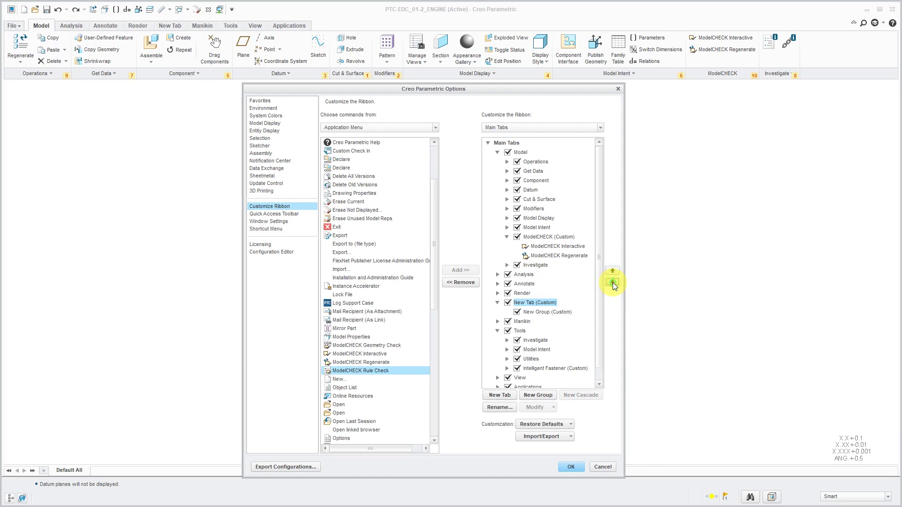
pyautogui.click(612, 286)
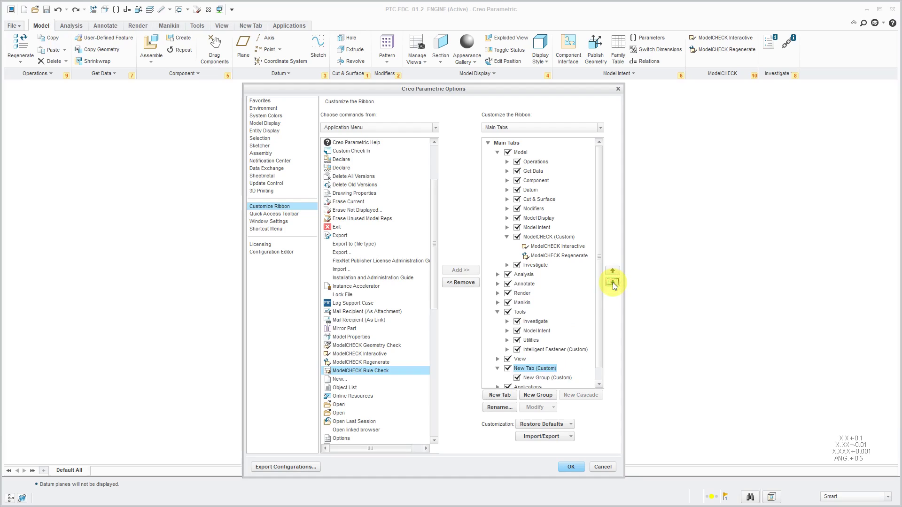
pyautogui.click(611, 282)
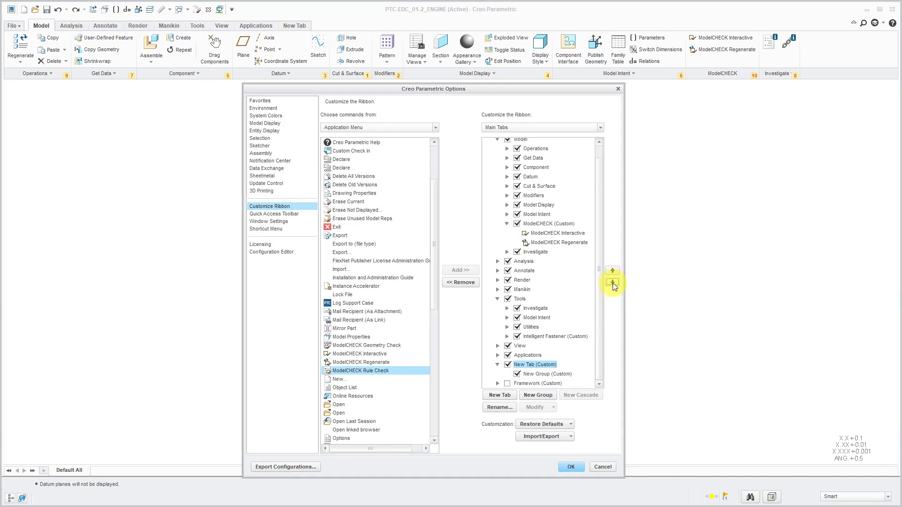
pyautogui.moveTo(612, 282)
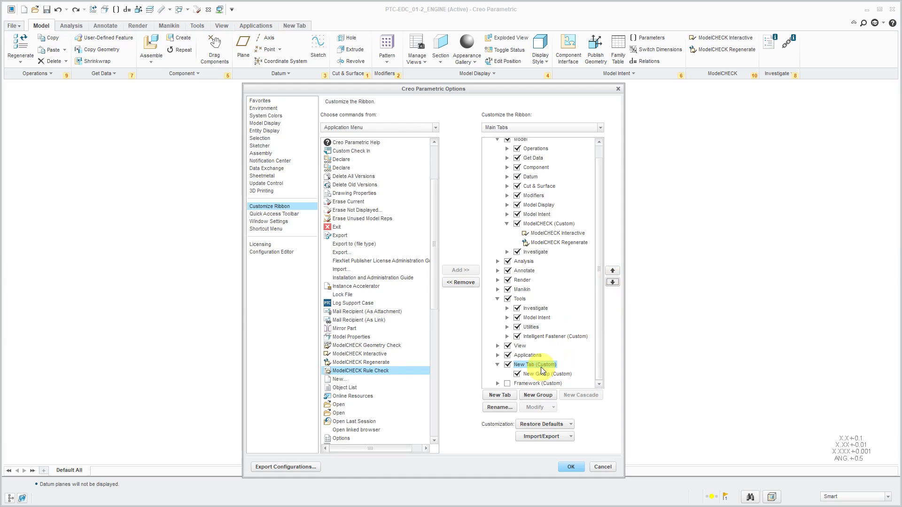
# - Rename the new custom tab to Commands
pyautogui.rightClick(535, 365)
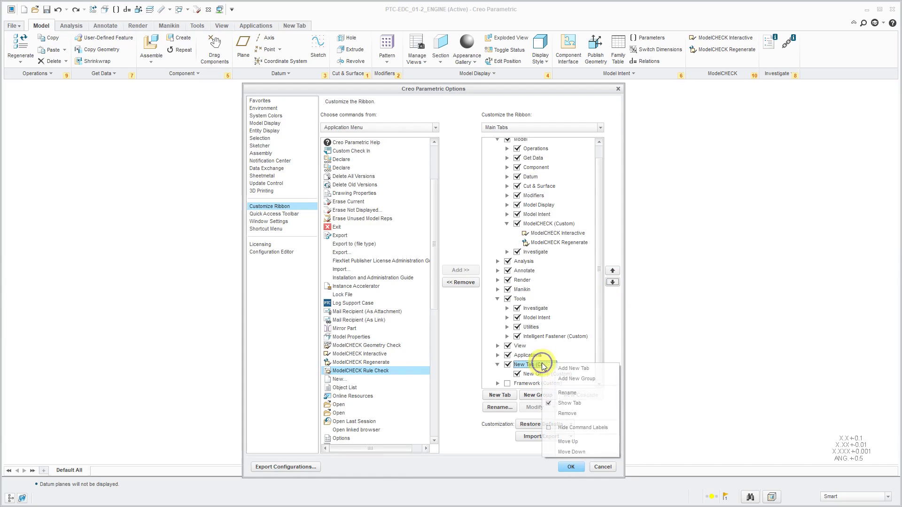
pyautogui.click(567, 393)
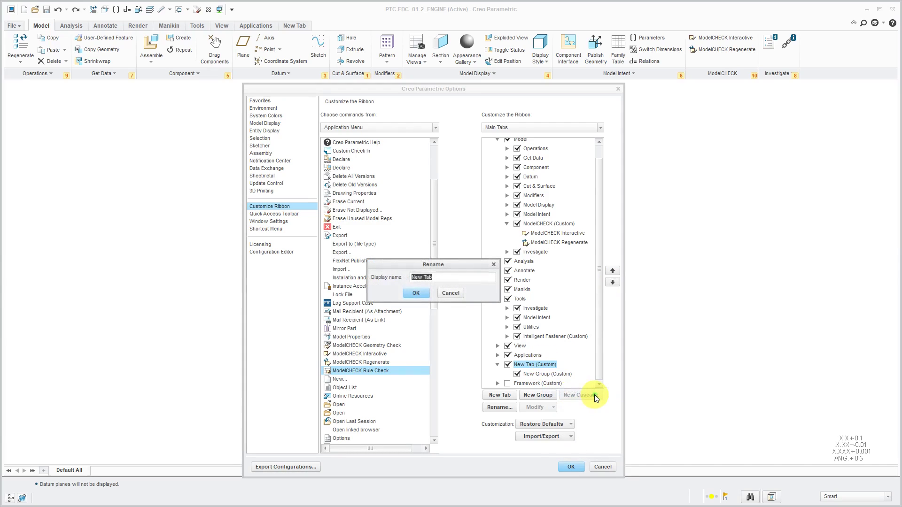
pyautogui.write('Commands')
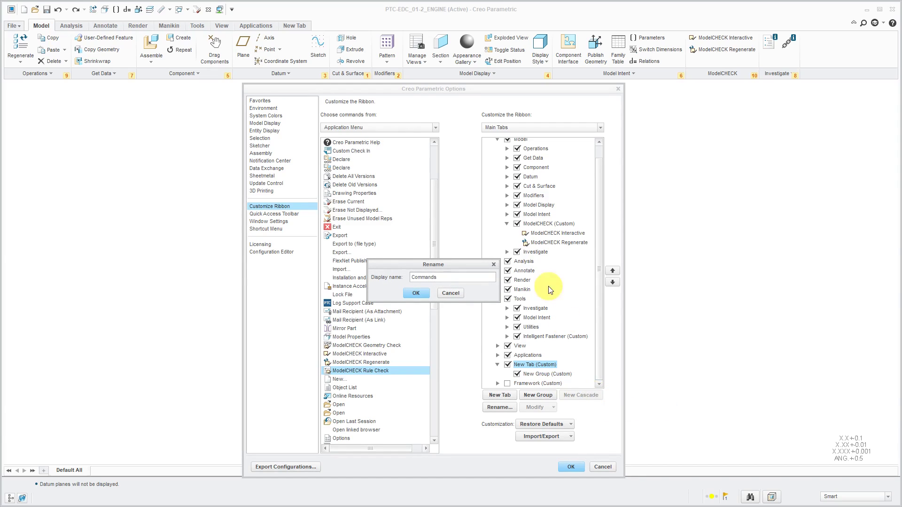
pyautogui.click(415, 293)
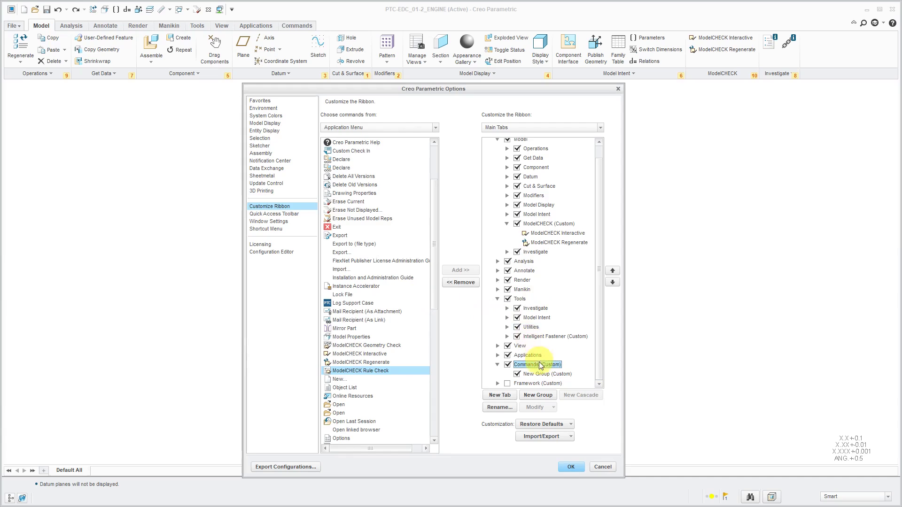
# - Rename the tab's new group to Windchill
pyautogui.click(544, 374)
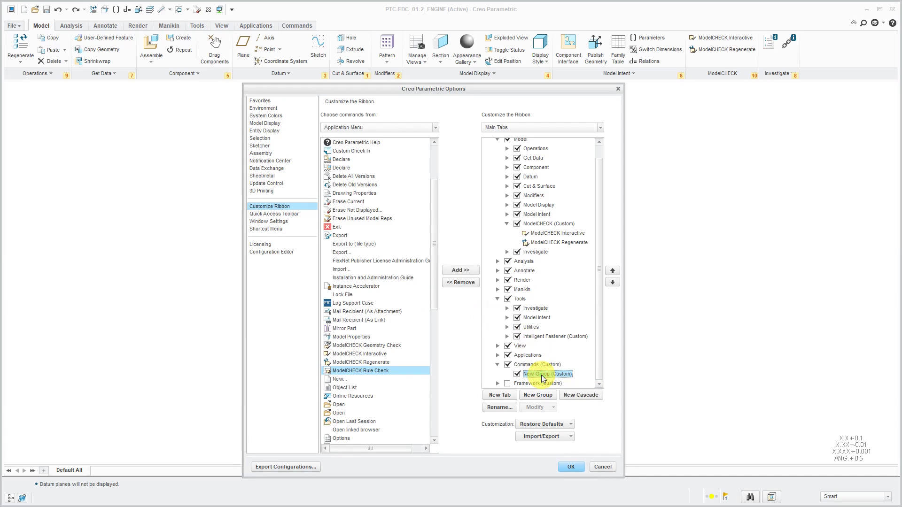
pyautogui.rightClick(545, 374)
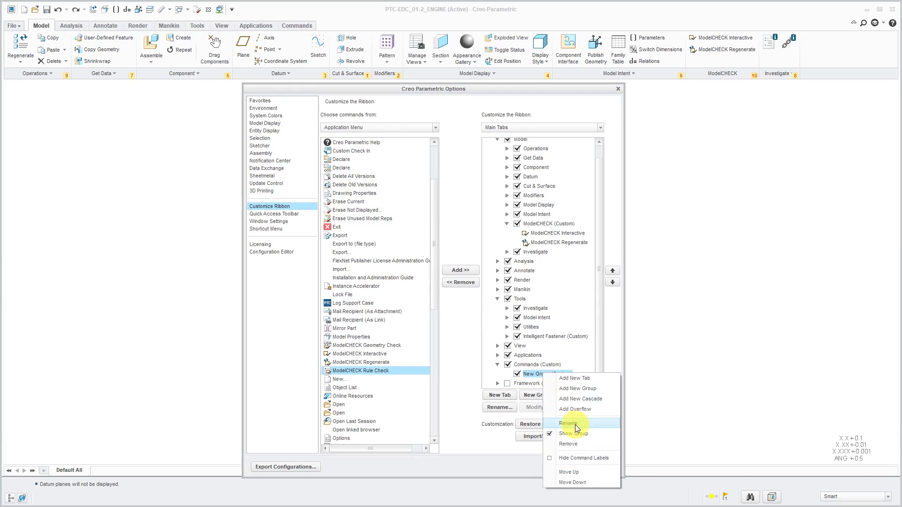
pyautogui.click(570, 424)
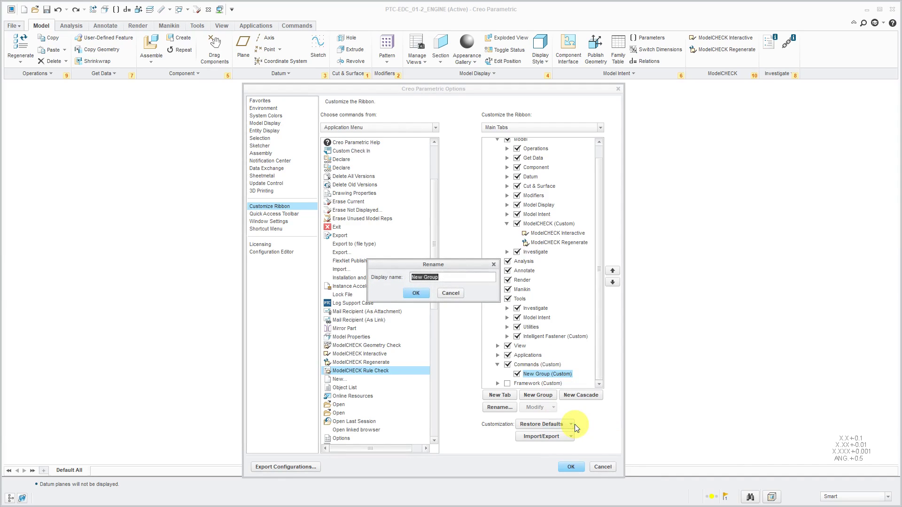
pyautogui.write('Windchill')
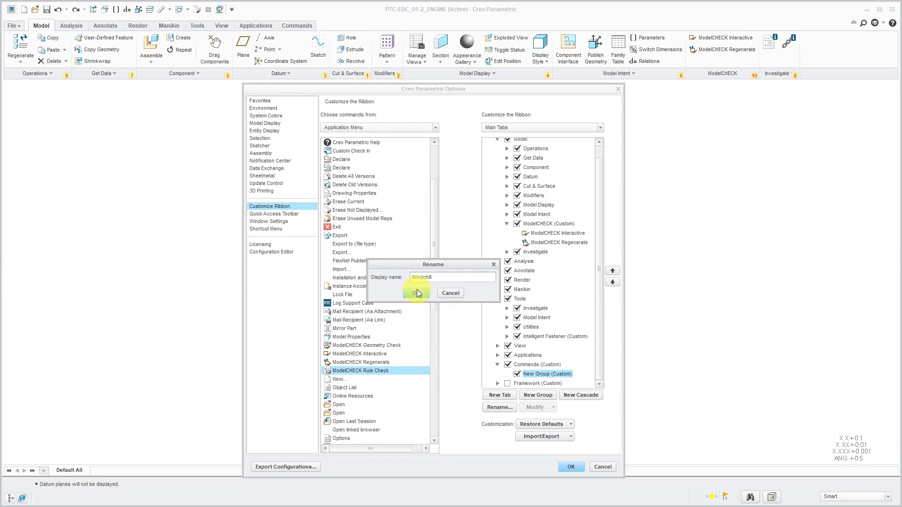
pyautogui.click(417, 293)
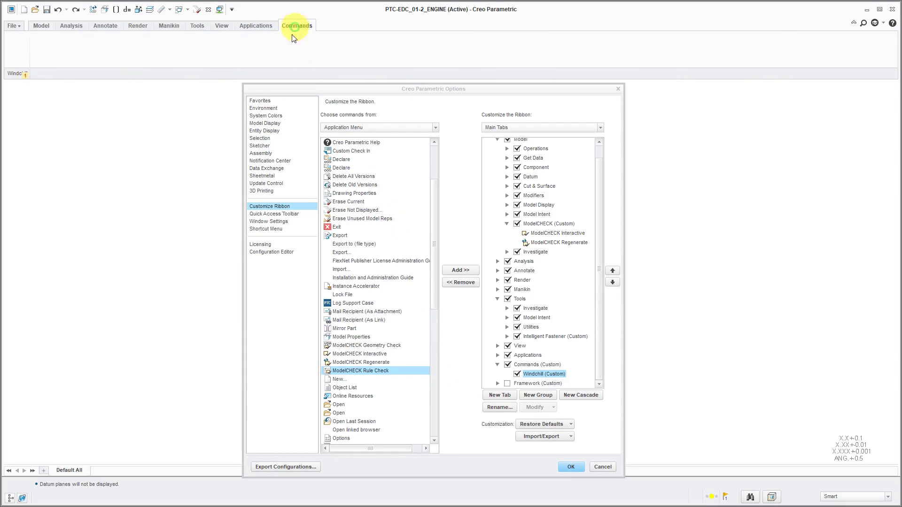
pyautogui.moveTo(379, 169)
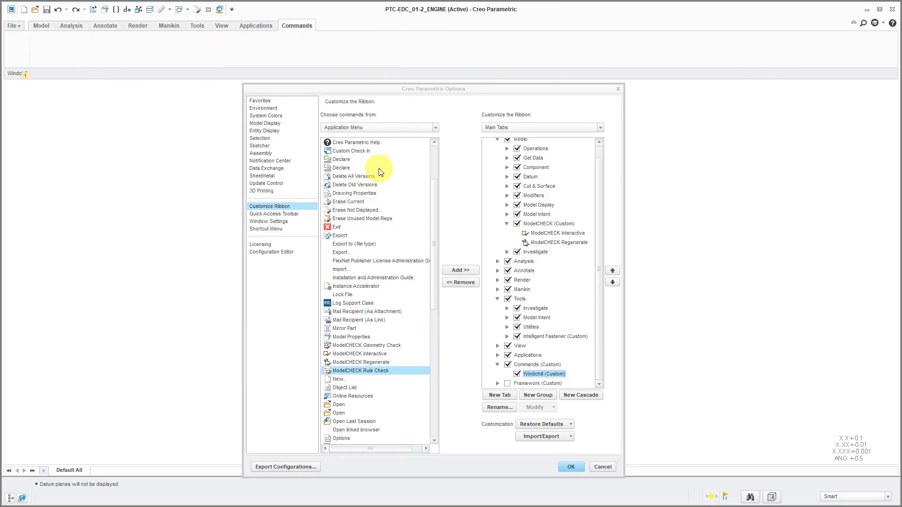
# - Add Server management to the Windchill group and display it as a Large Button
pyautogui.scroll(-3)
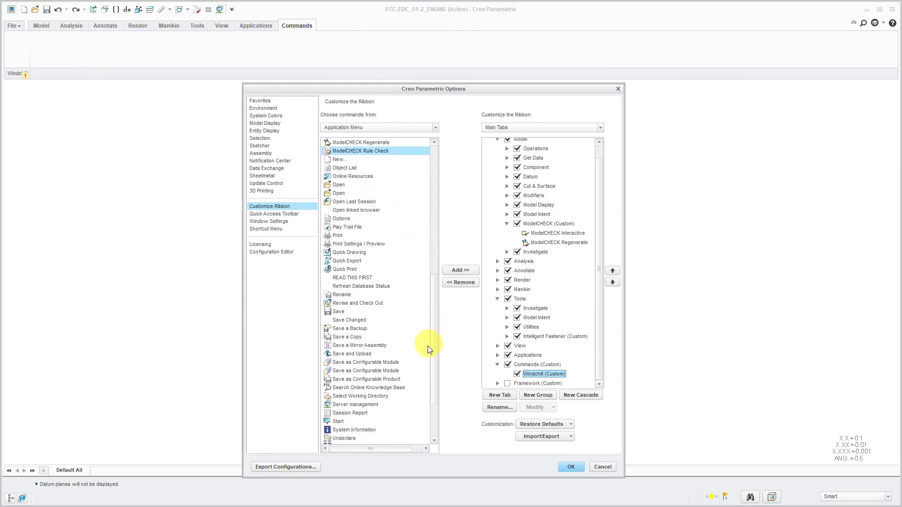
pyautogui.scroll(-3)
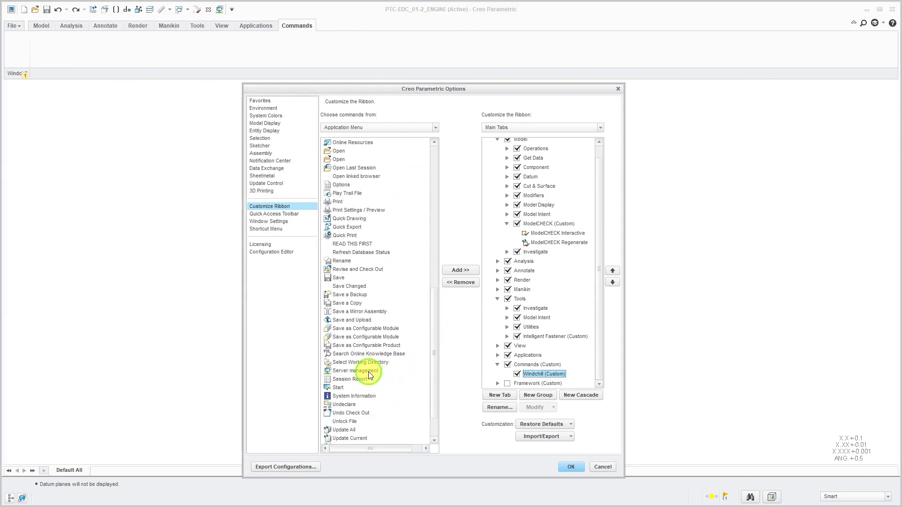
pyautogui.click(459, 270)
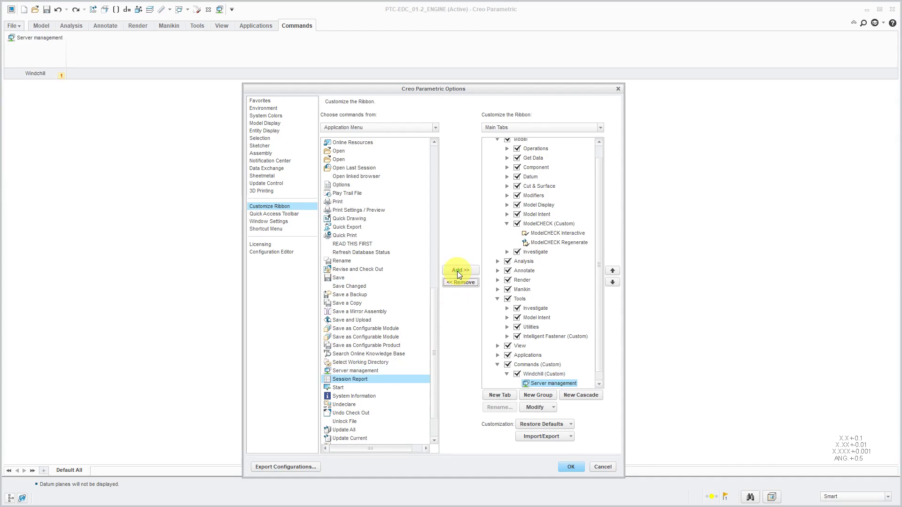
pyautogui.moveTo(89, 130)
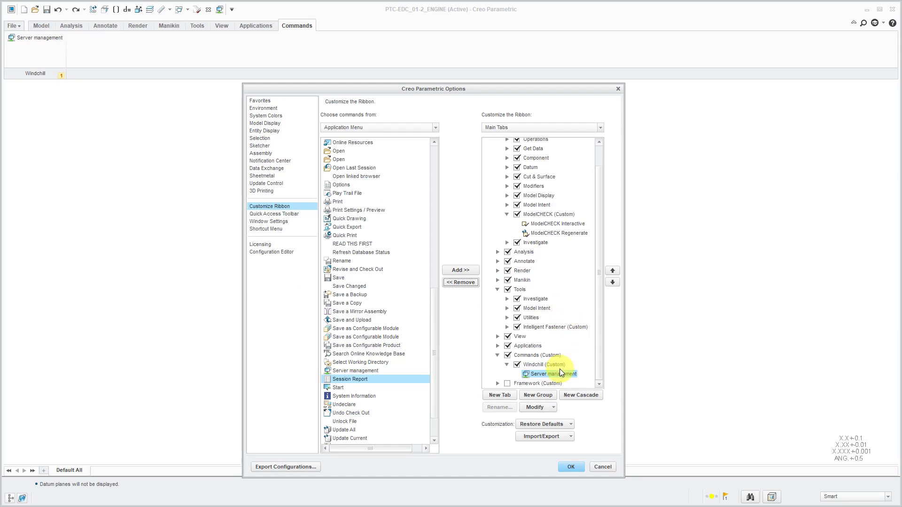
pyautogui.rightClick(550, 374)
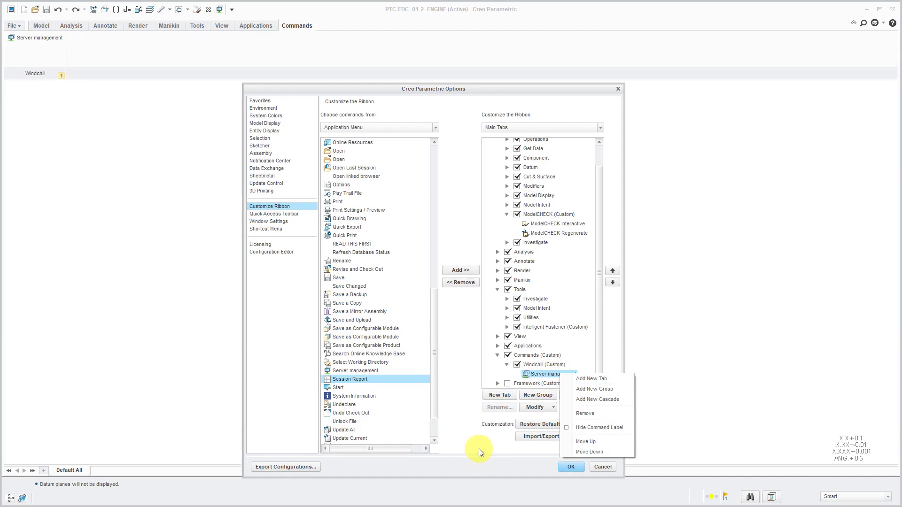
pyautogui.click(535, 407)
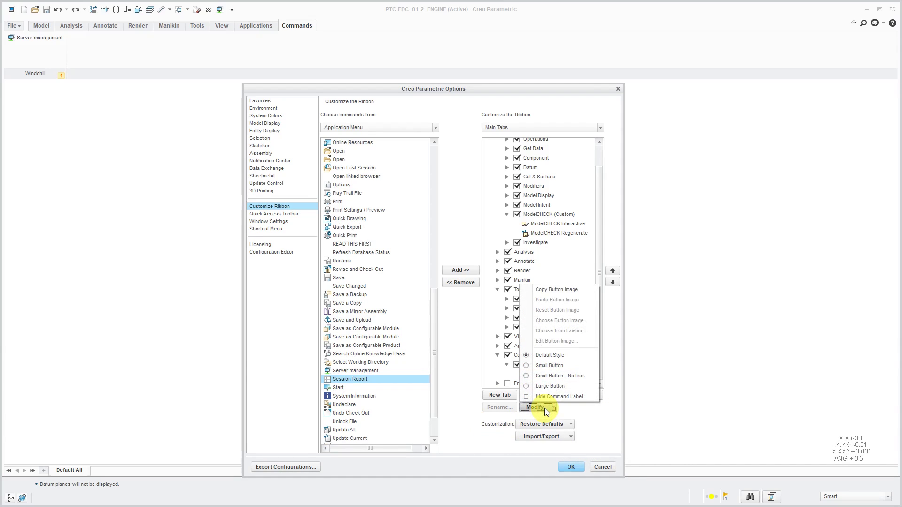
pyautogui.moveTo(549, 356)
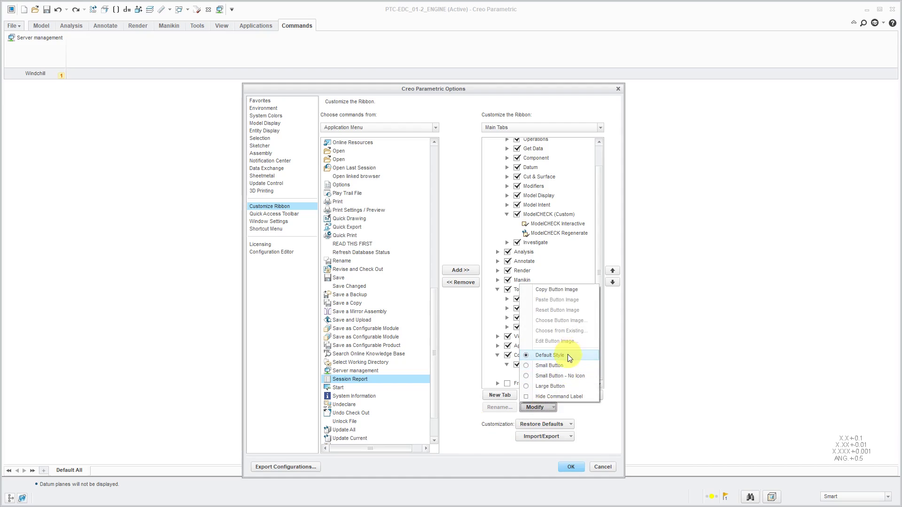
pyautogui.moveTo(566, 369)
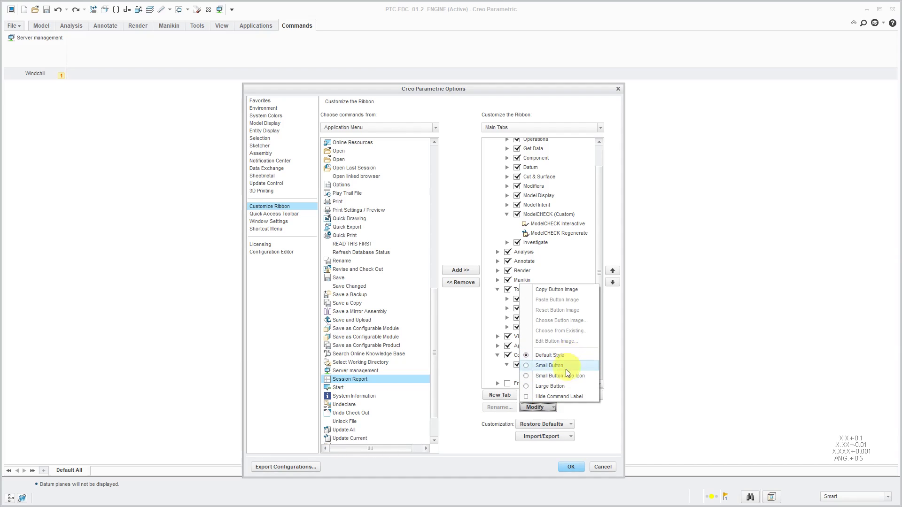
pyautogui.click(550, 386)
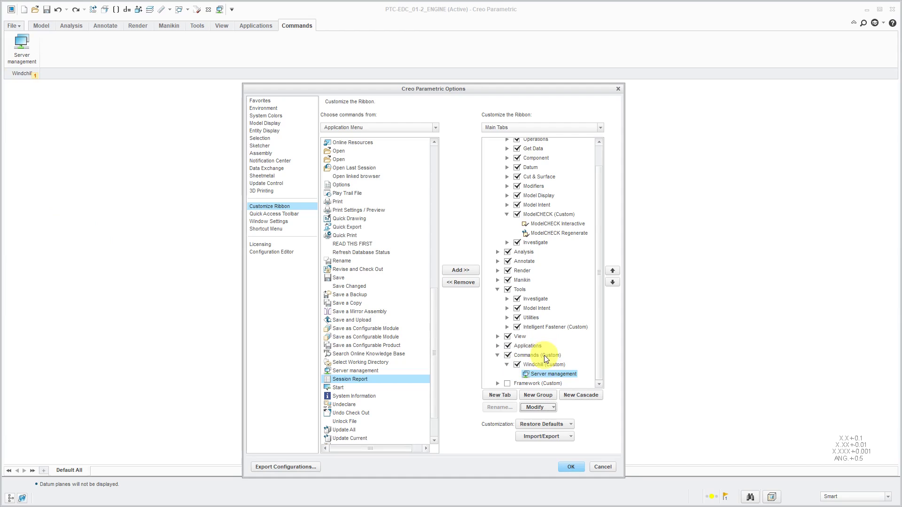
# - Add a new group to the Commands (Custom) tab and scroll the All Commands list
pyautogui.rightClick(530, 355)
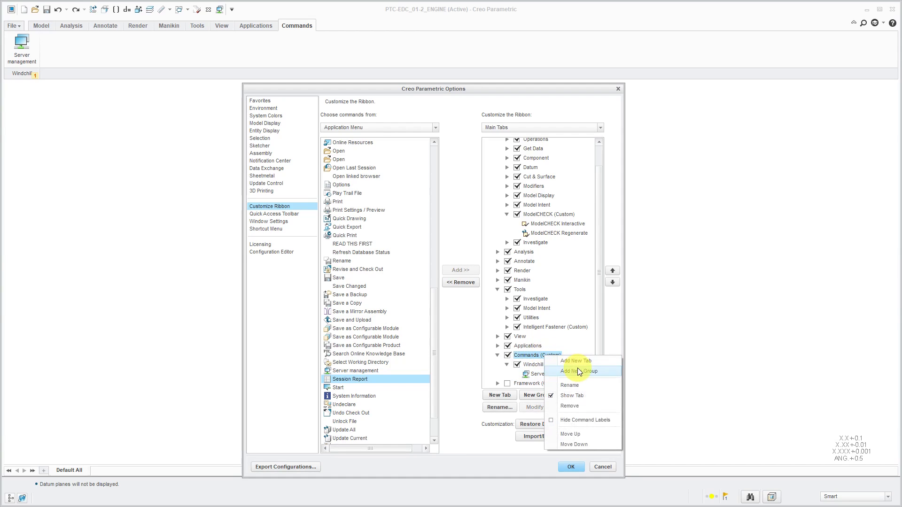
pyautogui.click(577, 372)
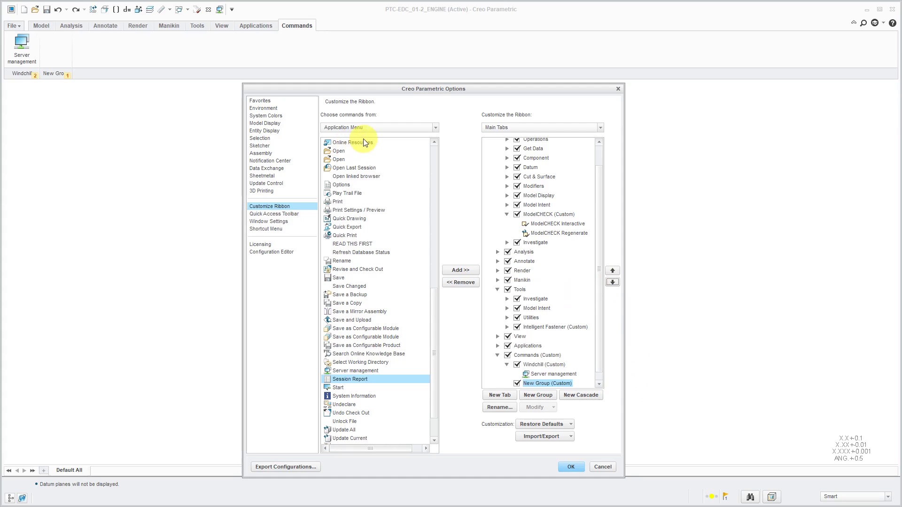
pyautogui.moveTo(375, 131)
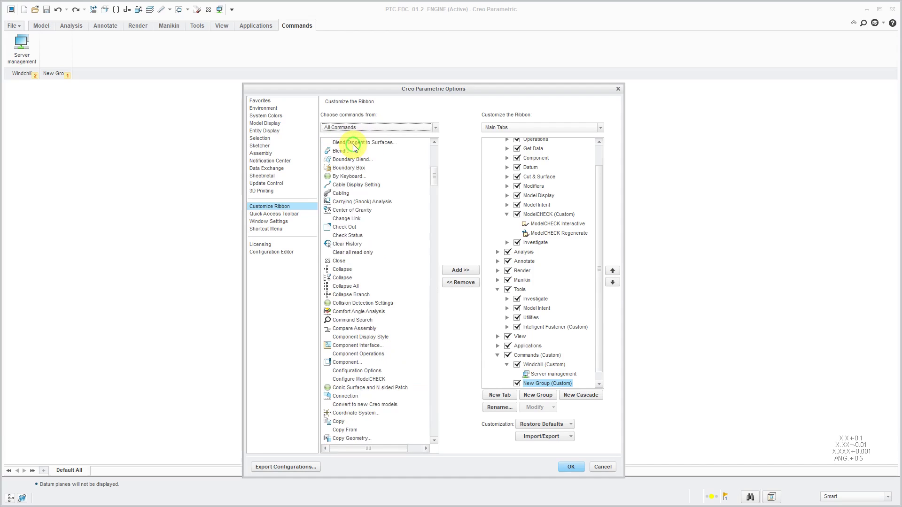
pyautogui.scroll(-3)
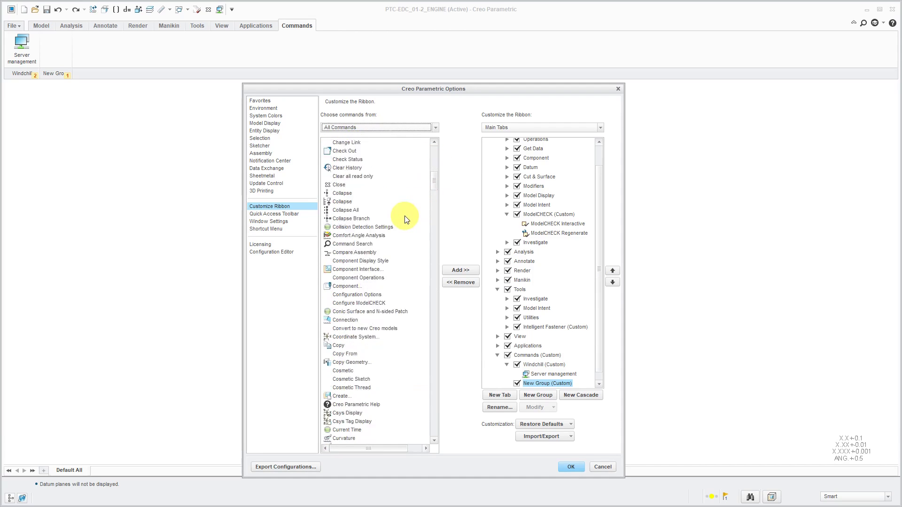
pyautogui.scroll(-3)
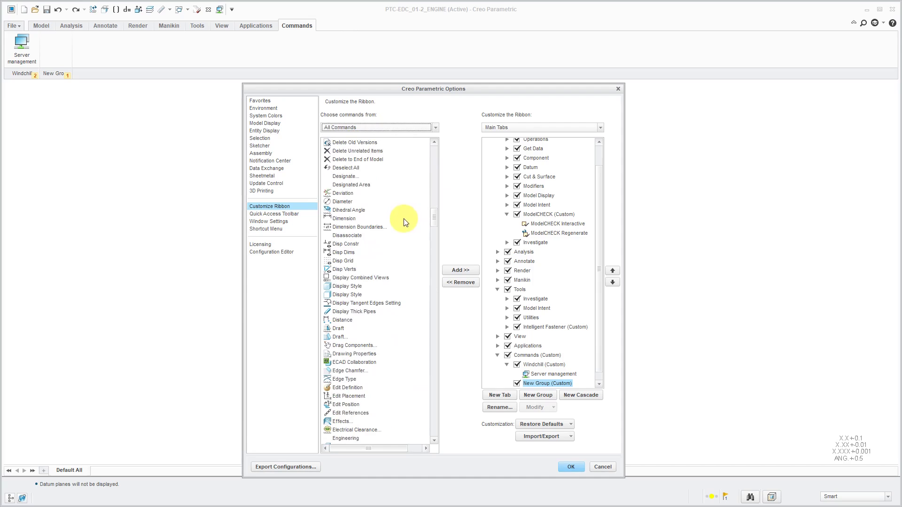
pyautogui.scroll(-3)
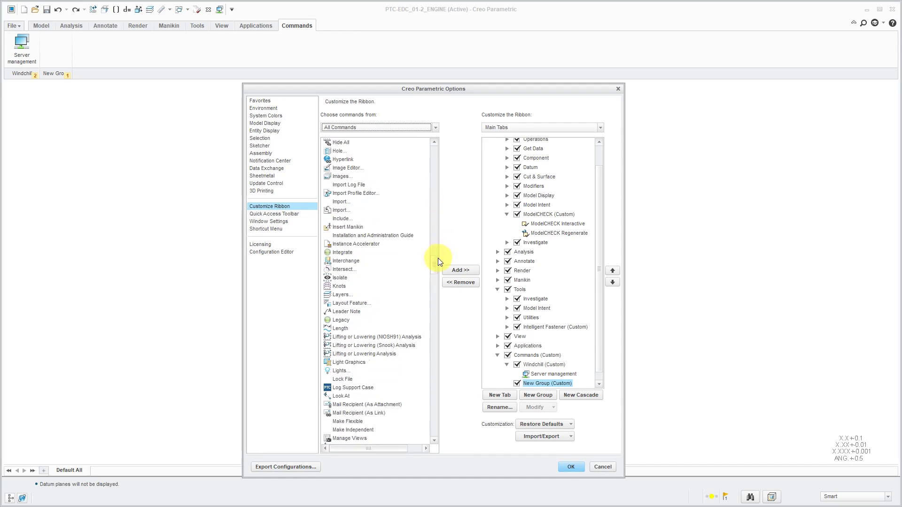
pyautogui.scroll(-3)
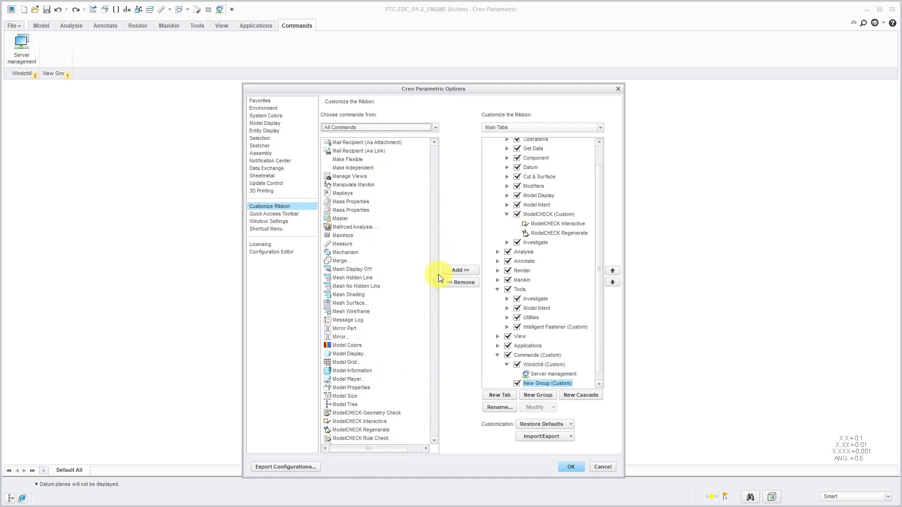
# - Add the Mapkeys and Tolerances commands from All Commands into the second custom group
pyautogui.click(343, 193)
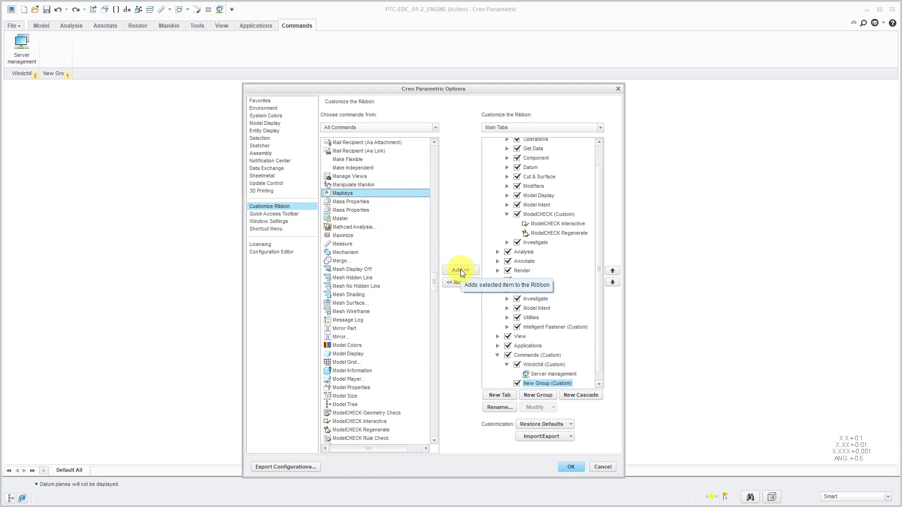
pyautogui.click(460, 271)
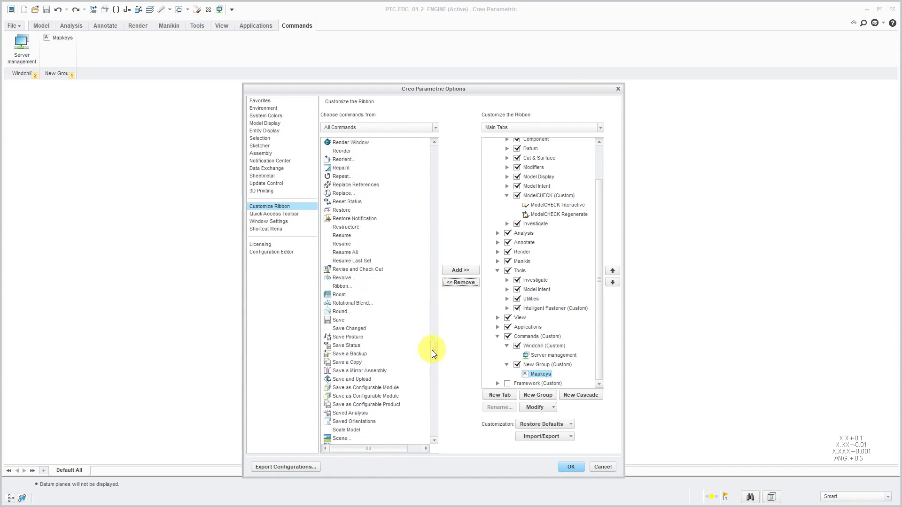
pyautogui.scroll(-3)
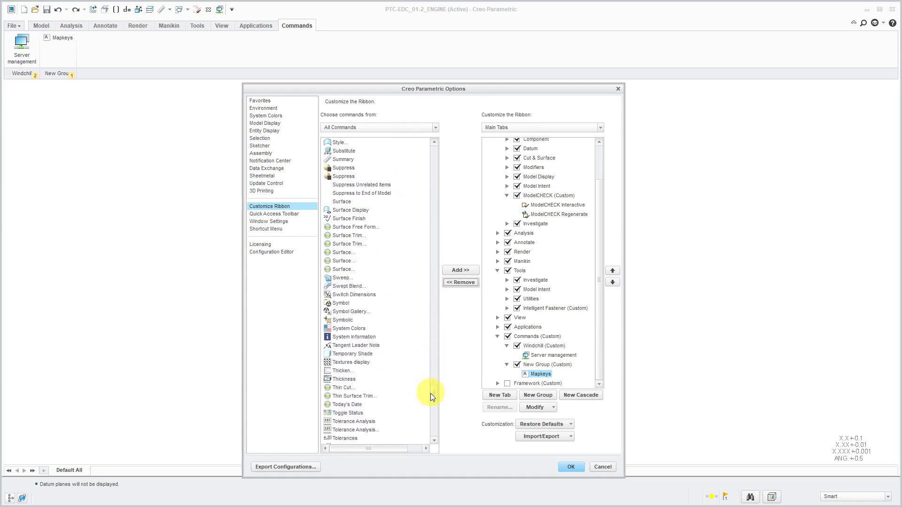
pyautogui.scroll(-3)
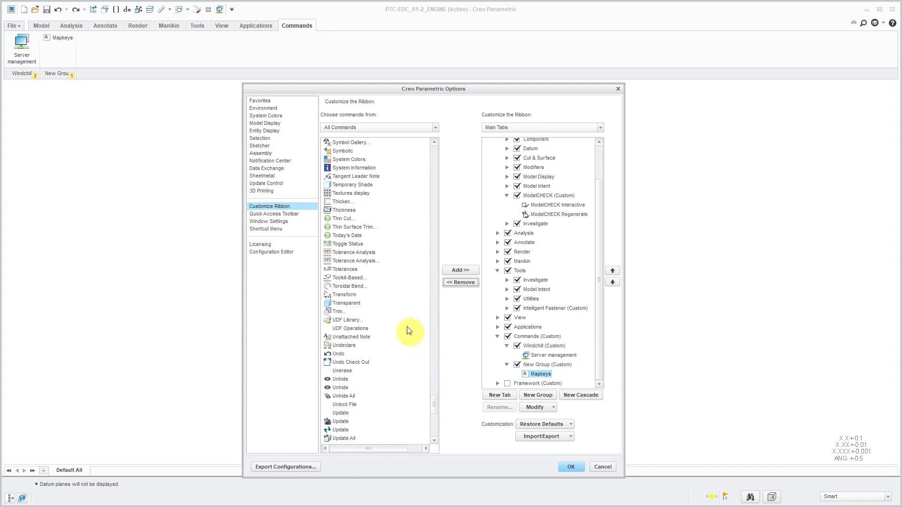
pyautogui.click(344, 270)
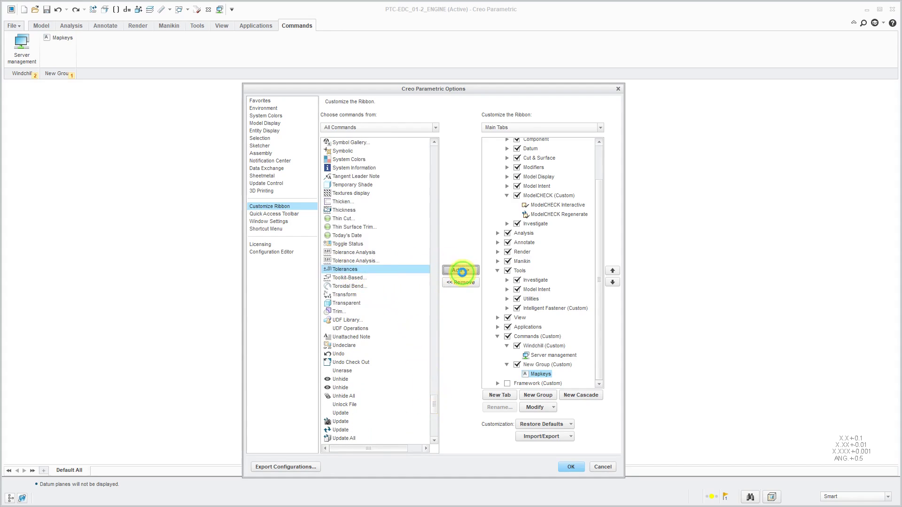
pyautogui.click(459, 270)
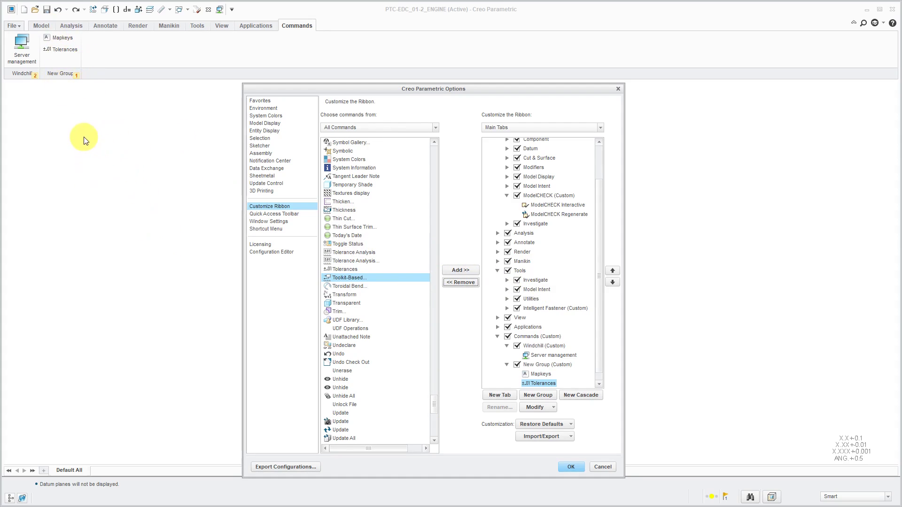
pyautogui.moveTo(107, 104)
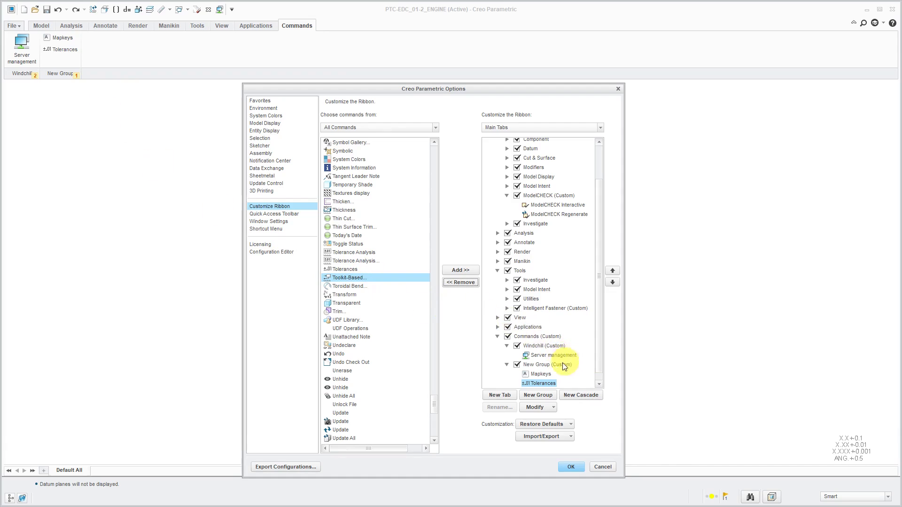
# - Create a group overflow on the new group and add the Undeclare command into it
pyautogui.click(546, 364)
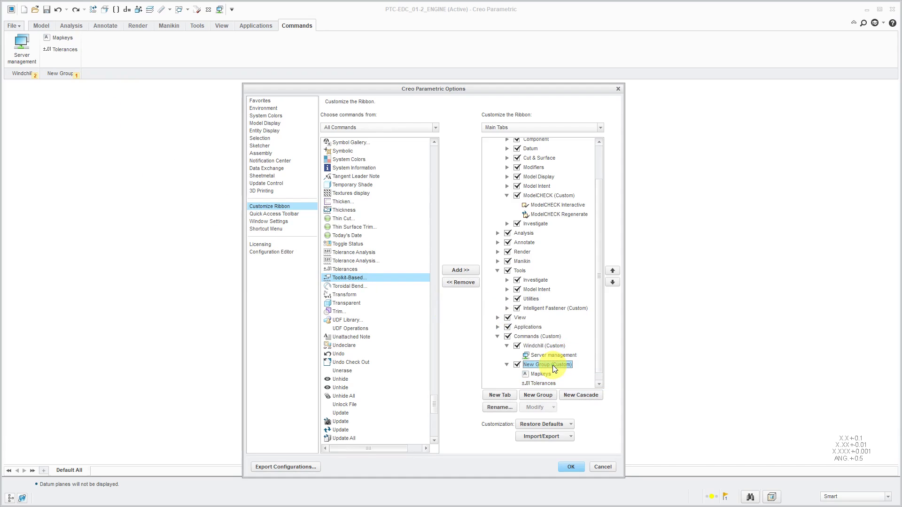
pyautogui.rightClick(547, 364)
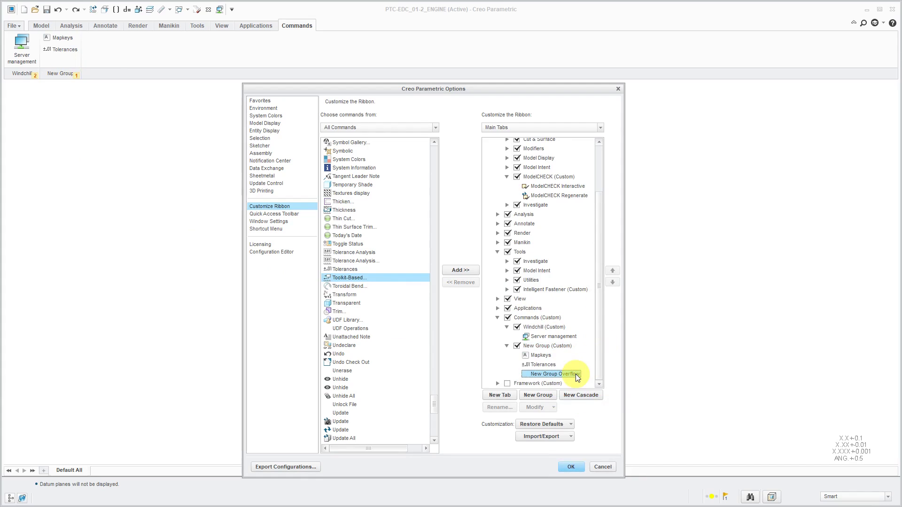
pyautogui.click(552, 374)
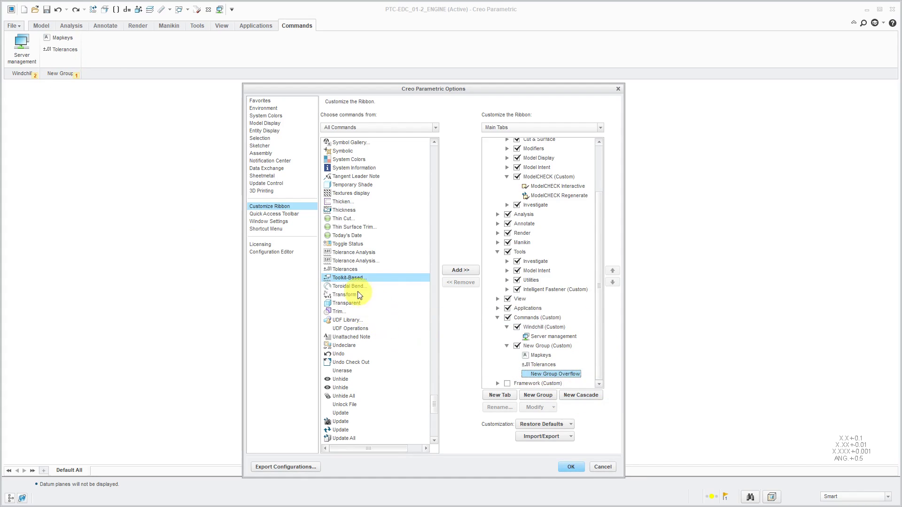
pyautogui.click(345, 346)
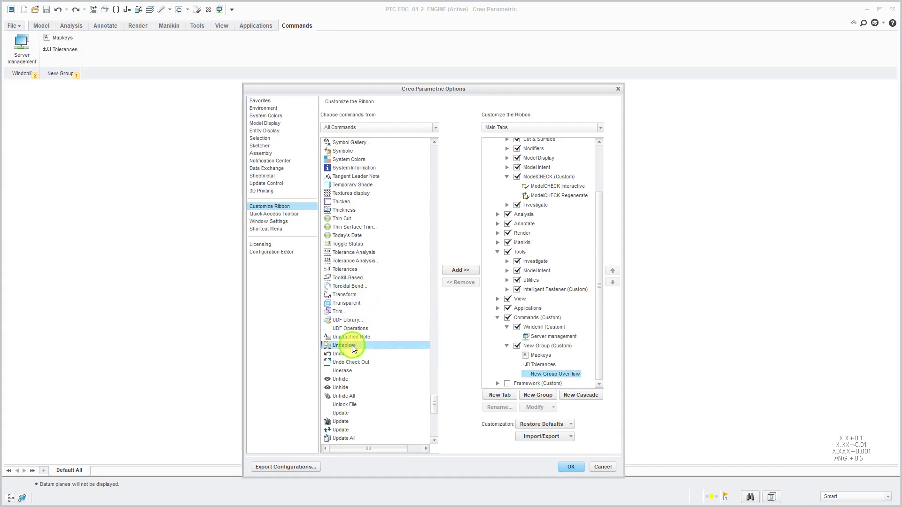
pyautogui.moveTo(448, 293)
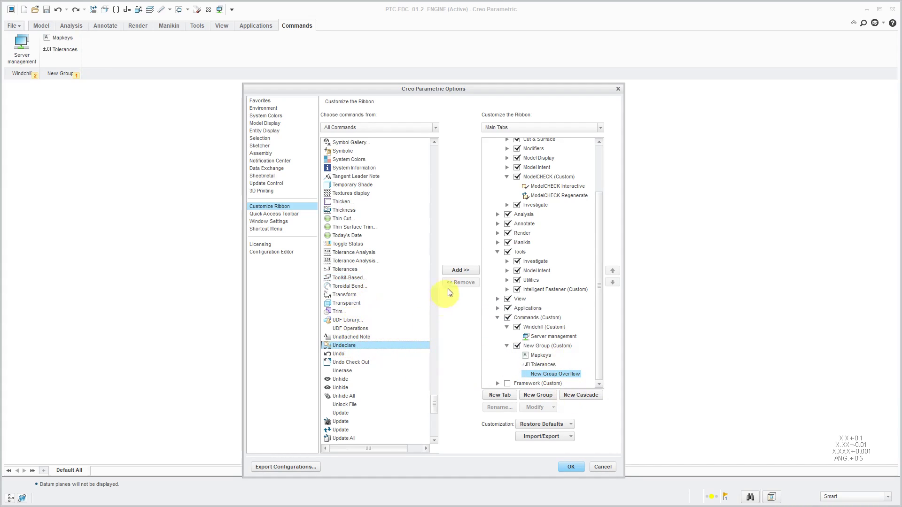
pyautogui.click(459, 269)
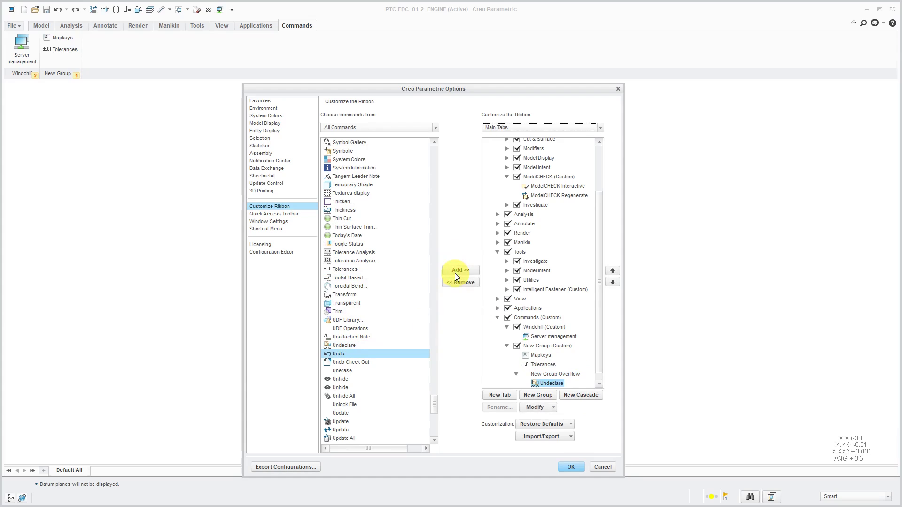
pyautogui.moveTo(570, 468)
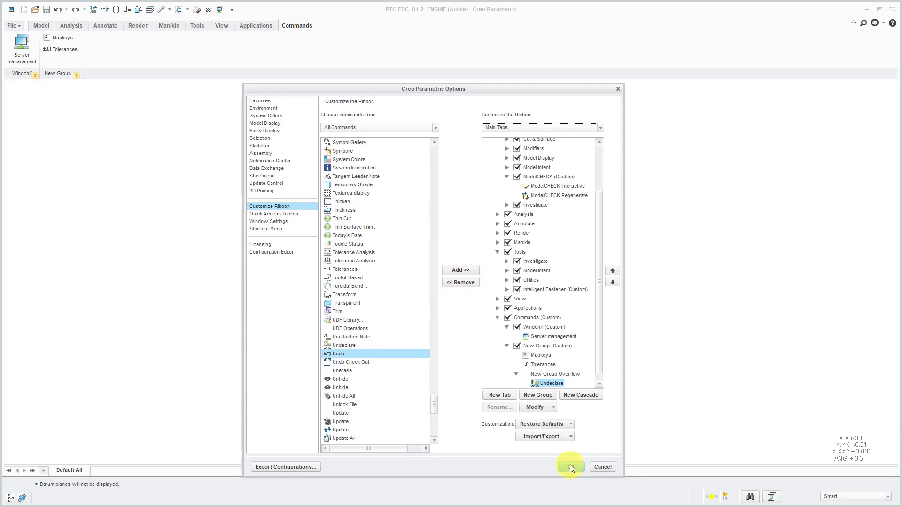
# - Apply the ribbon changes with OK, then reopen Creo Parametric Options via File > Options
pyautogui.click(570, 467)
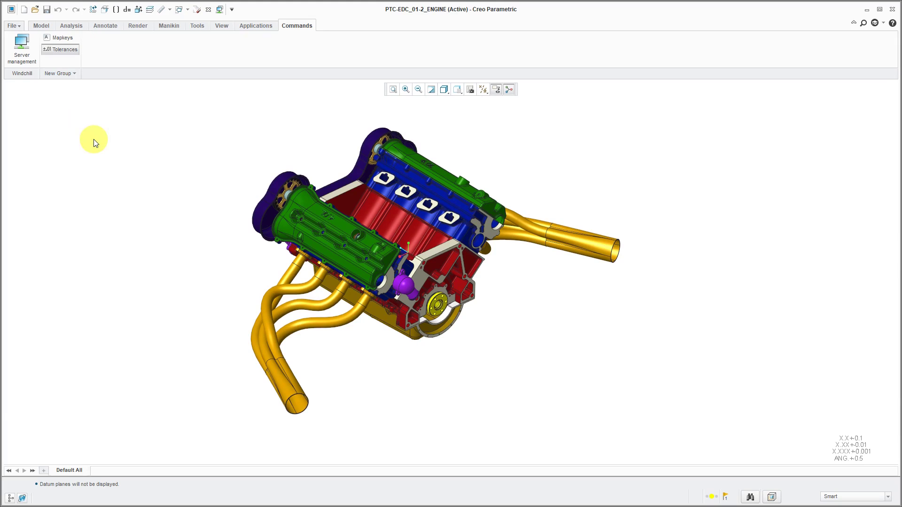
pyautogui.click(13, 25)
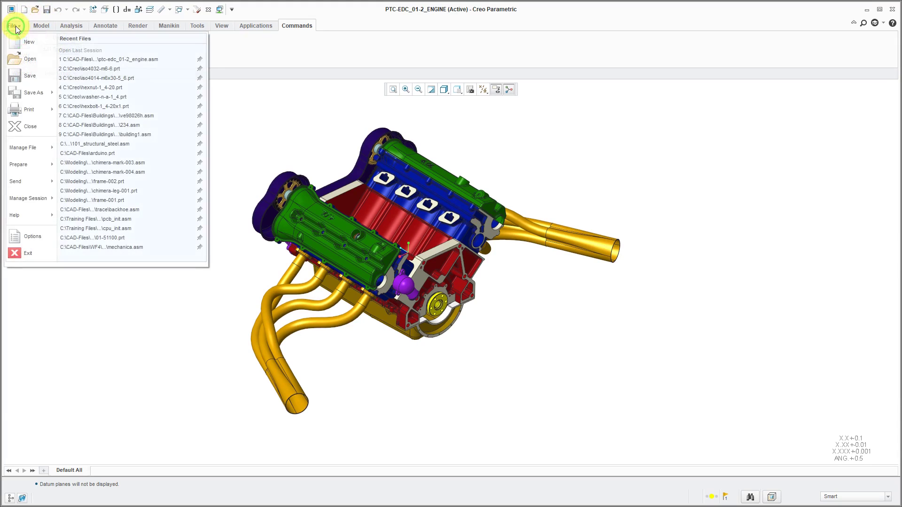
pyautogui.click(27, 199)
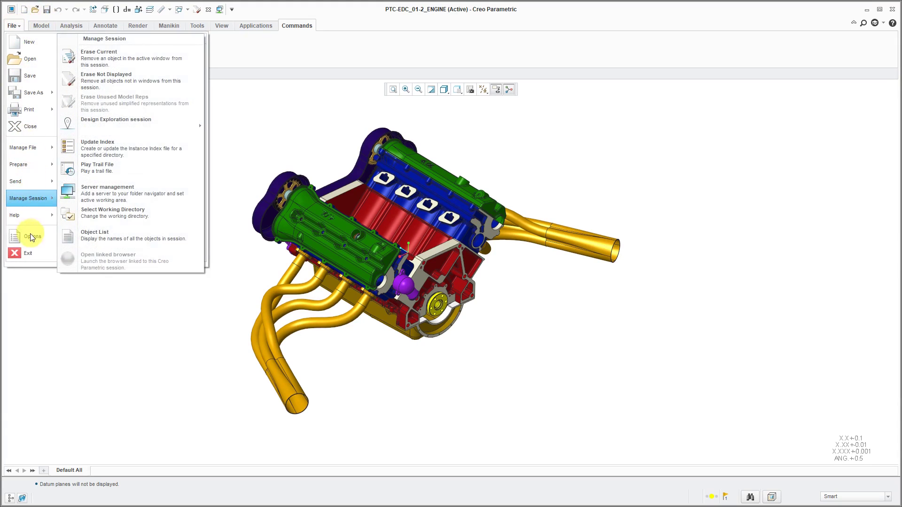
pyautogui.click(34, 237)
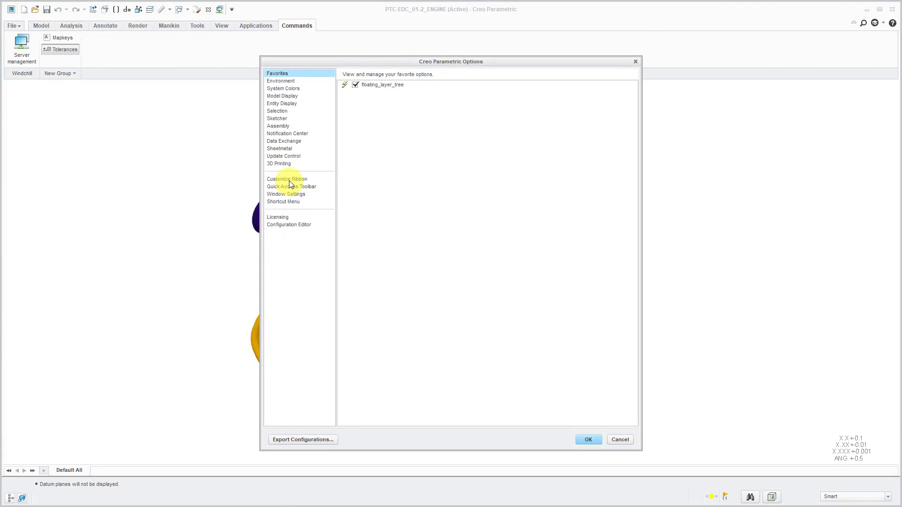
# - In Customize Ribbon, add a New Cascade flyout to the custom New Group under Commands
pyautogui.click(288, 179)
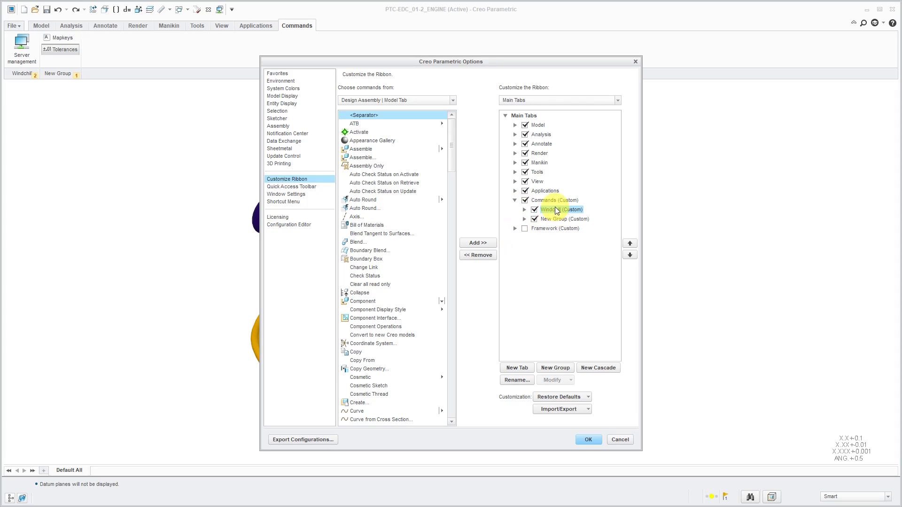
pyautogui.moveTo(598, 367)
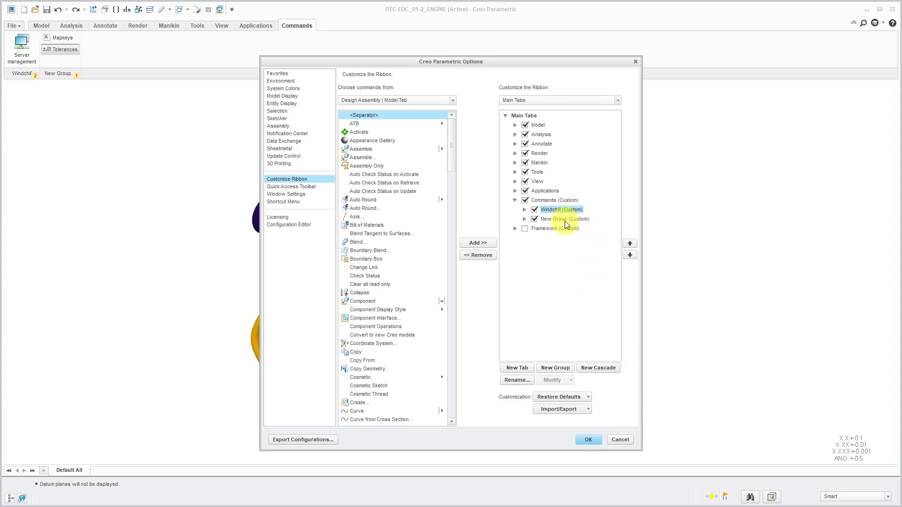
pyautogui.click(524, 219)
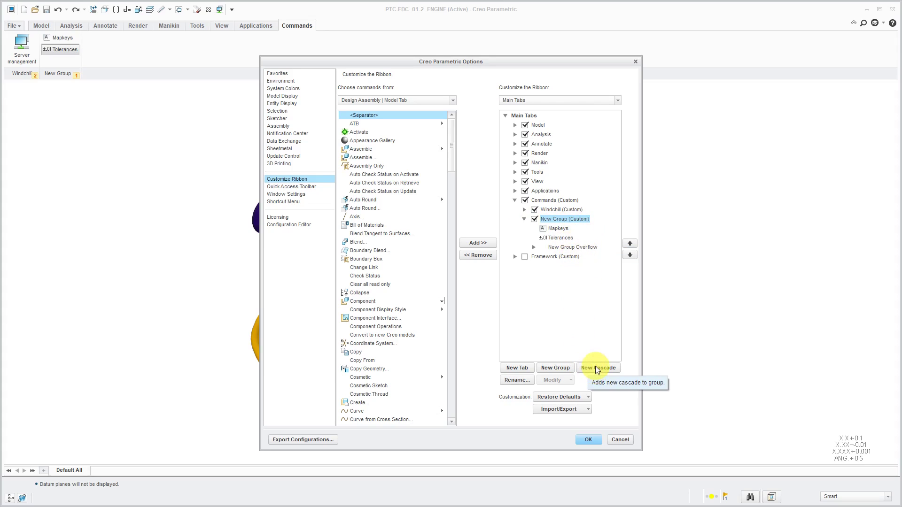
pyautogui.click(598, 368)
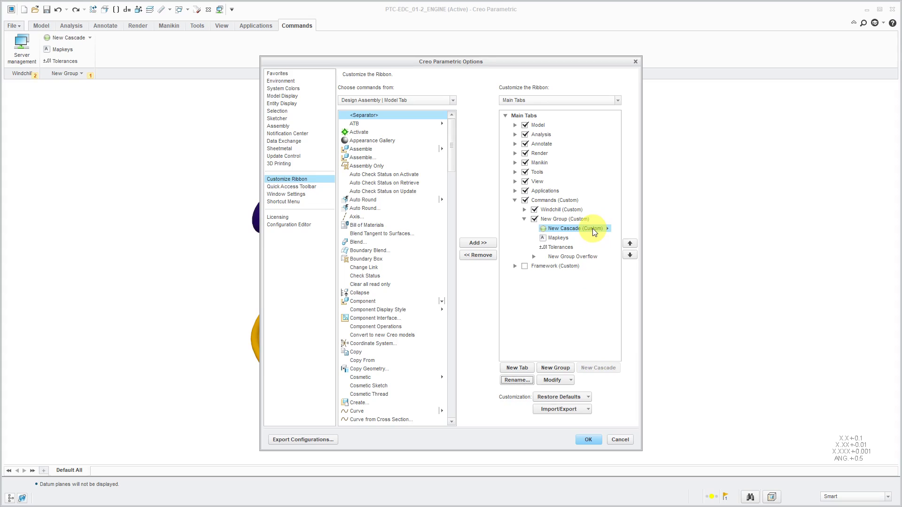
# - Choose Design Assembly | Analysis Tab as the command source
pyautogui.click(453, 100)
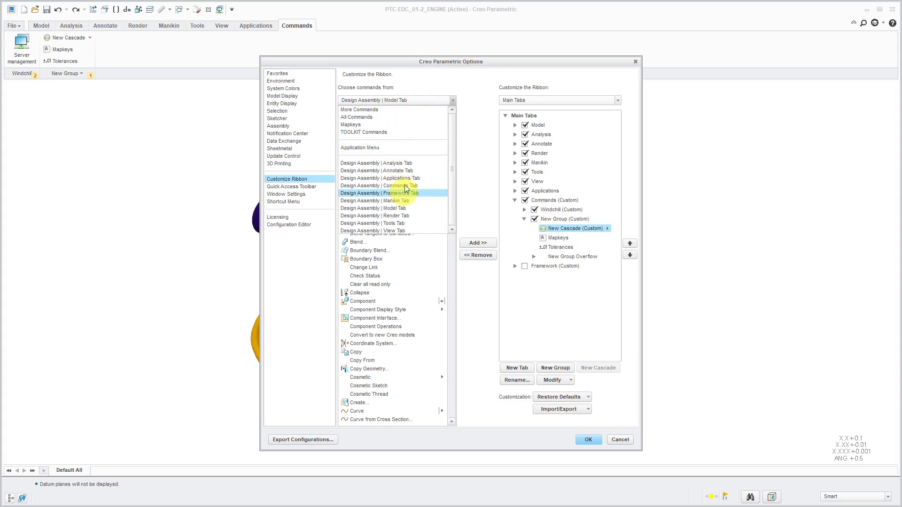
pyautogui.moveTo(393, 178)
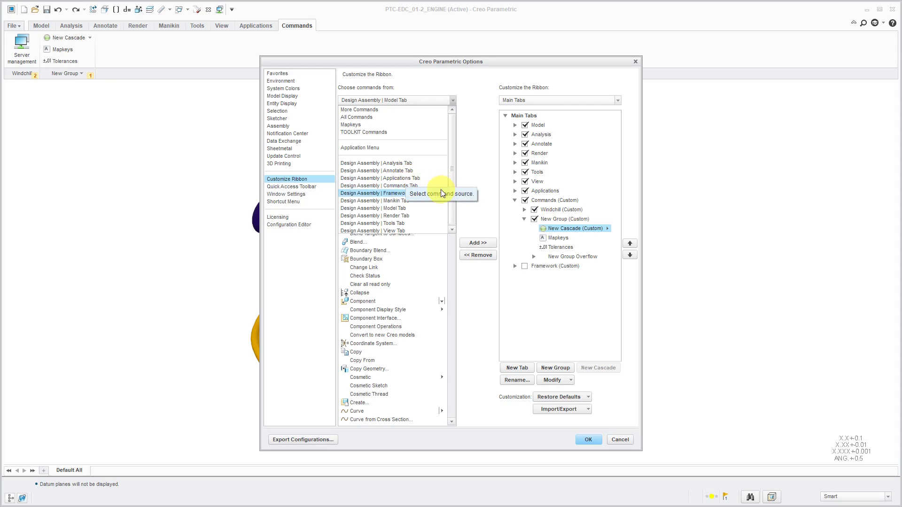
pyautogui.click(378, 162)
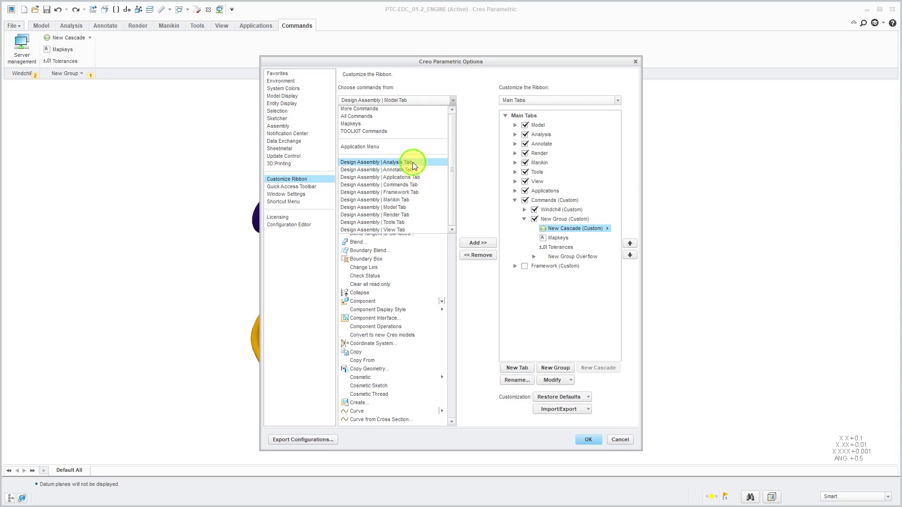
pyautogui.click(393, 161)
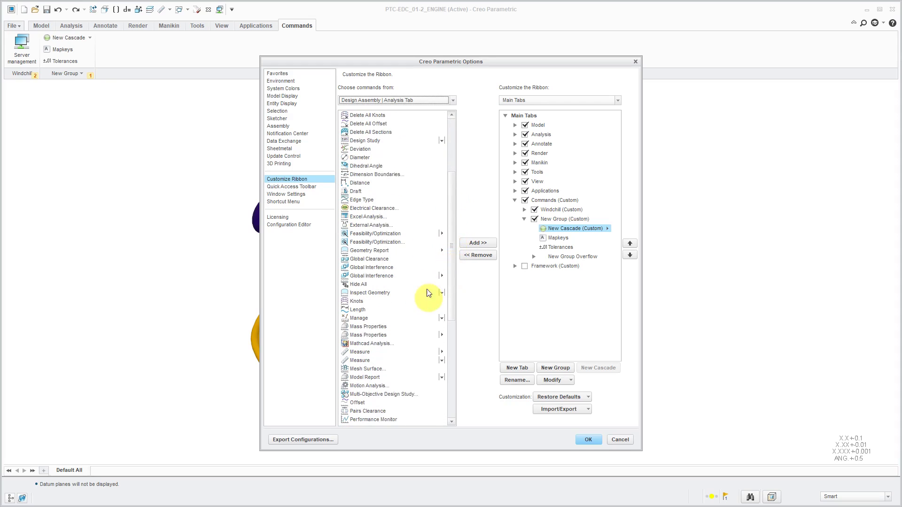
# - Add Mass Properties, Prime Analysis and Shaded Curvature into the New Cascade
pyautogui.click(368, 326)
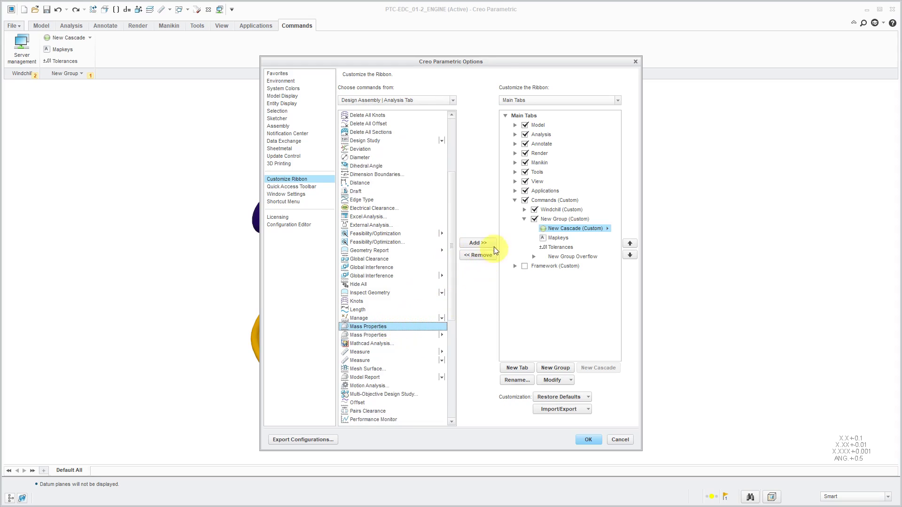
pyautogui.click(477, 242)
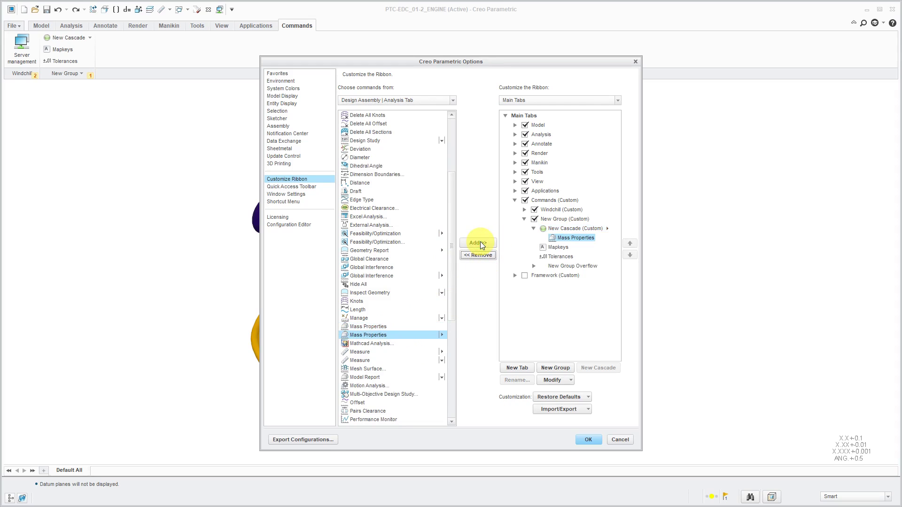
pyautogui.moveTo(395, 373)
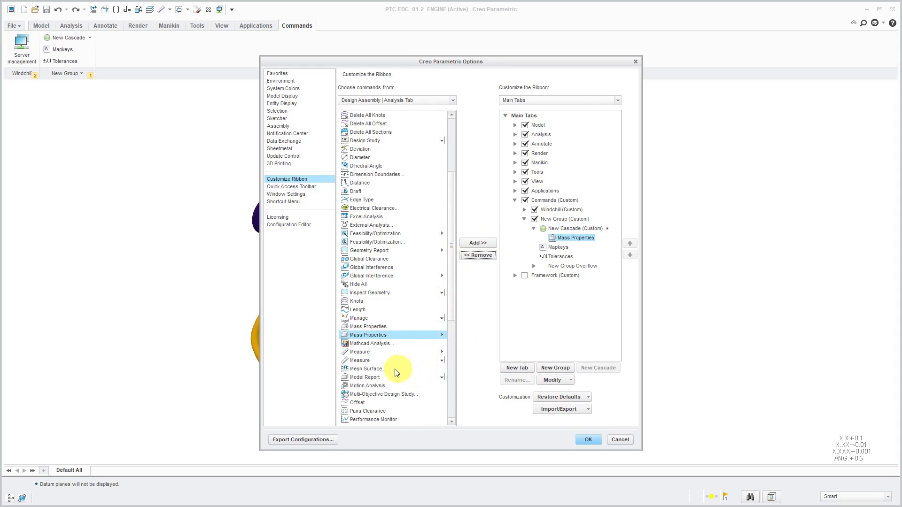
pyautogui.scroll(-3)
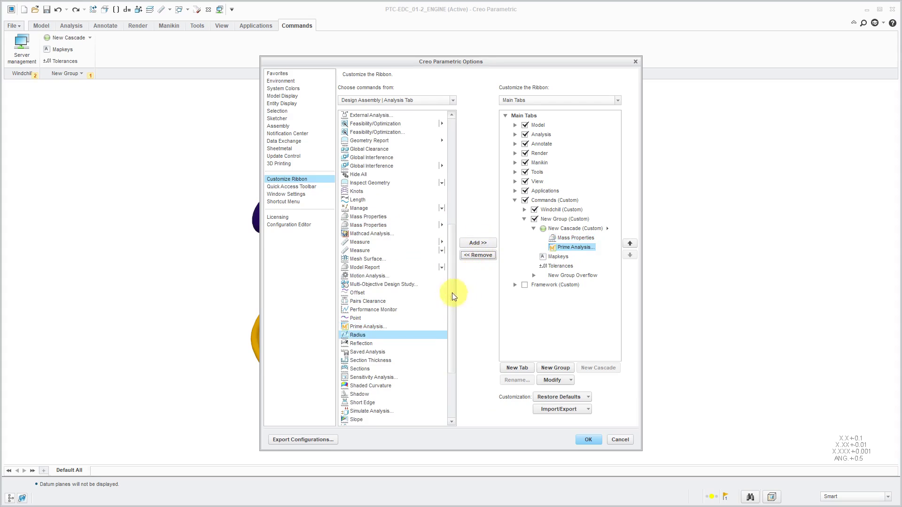
pyautogui.click(372, 385)
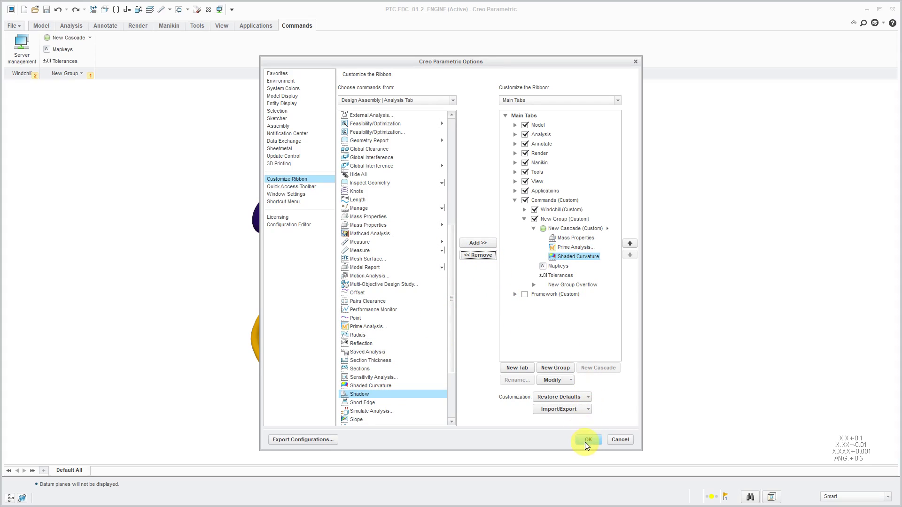
# - Apply the ribbon changes with OK and bring up the File menu again
pyautogui.click(587, 440)
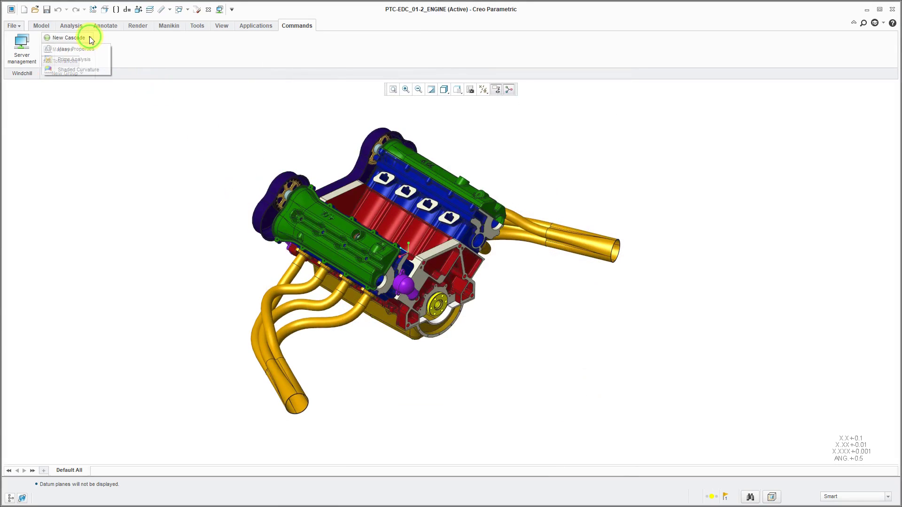
pyautogui.moveTo(75, 60)
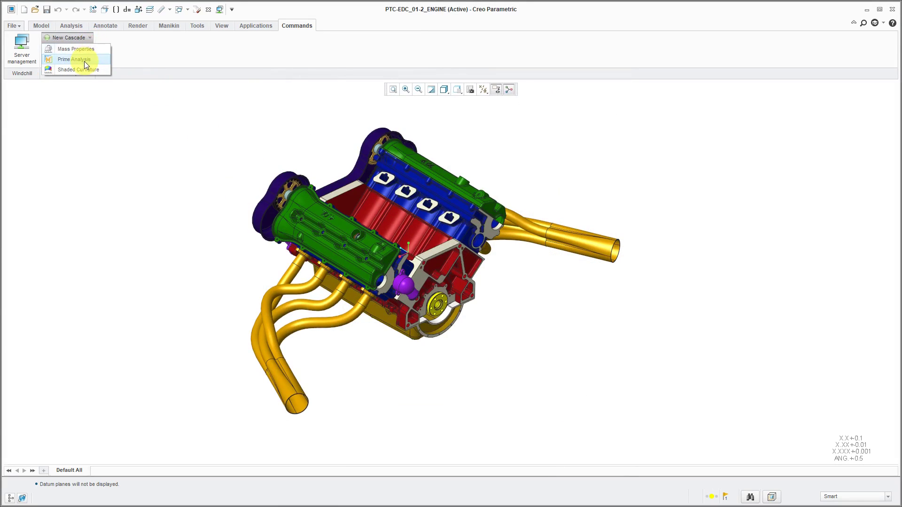
pyautogui.moveTo(116, 154)
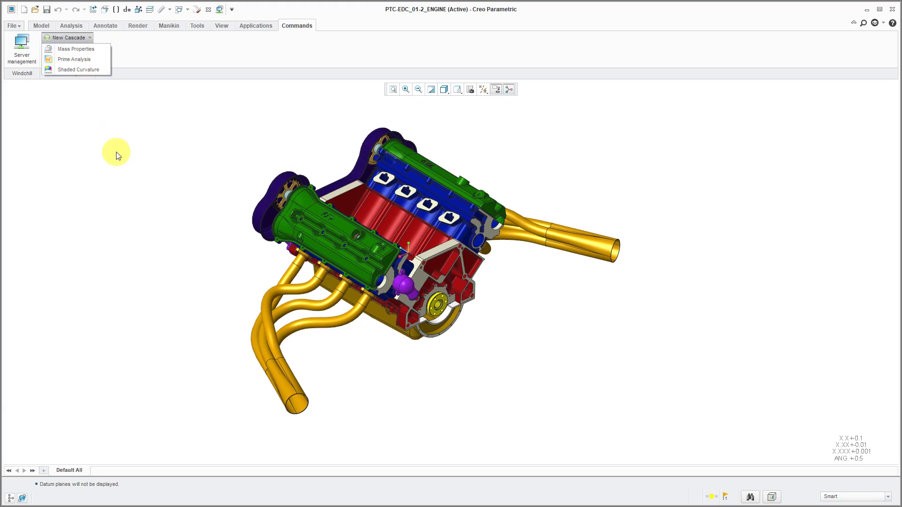
pyautogui.click(12, 26)
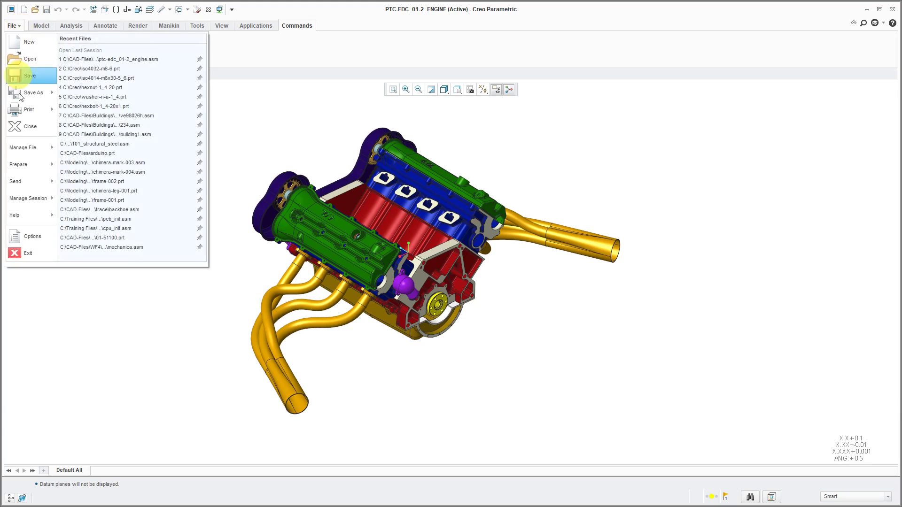
# - Reopen Options on Customize Ribbon and list the Import/Export customization choices
pyautogui.click(31, 236)
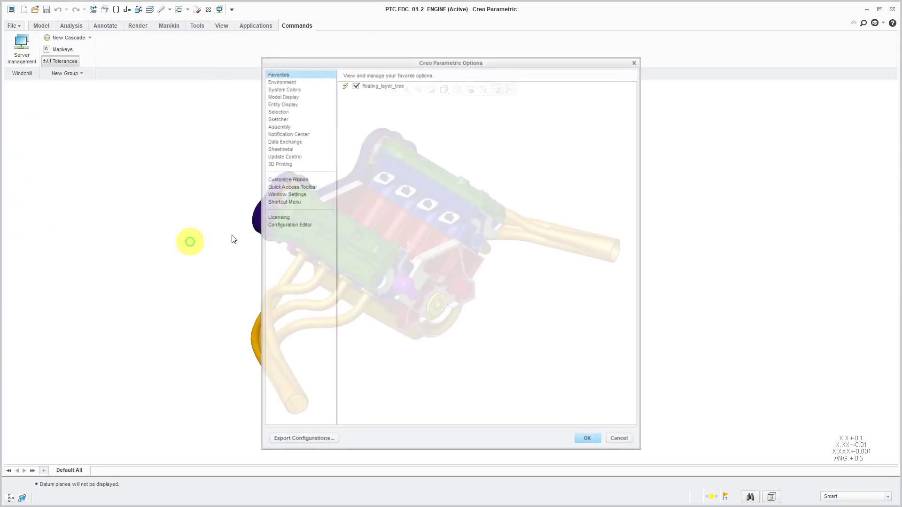
pyautogui.click(287, 179)
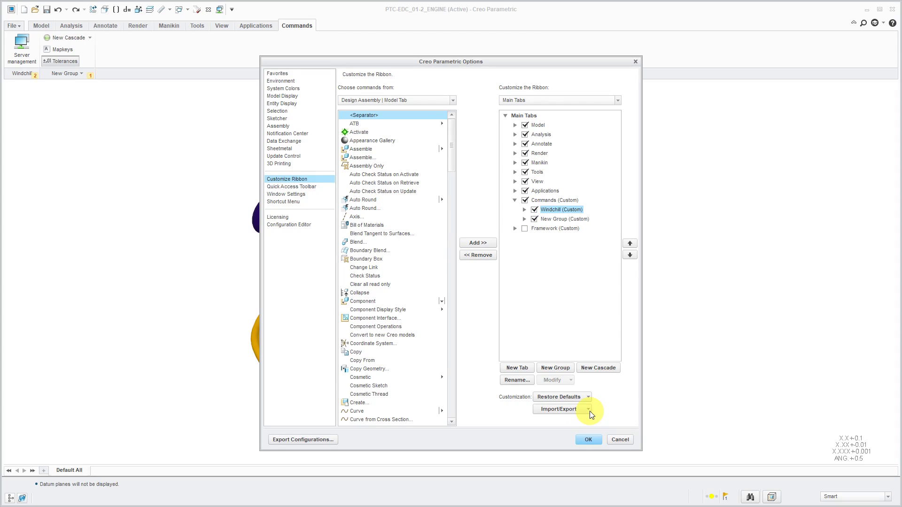
pyautogui.click(589, 408)
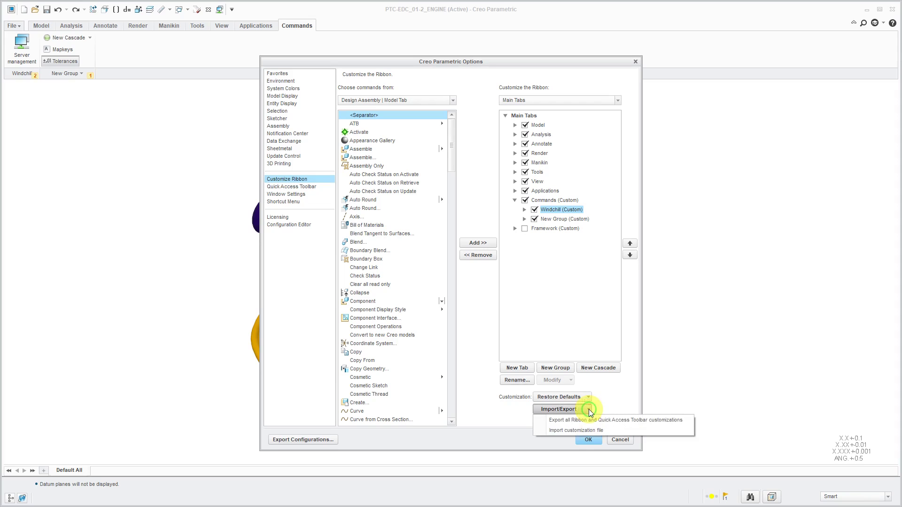
pyautogui.click(616, 420)
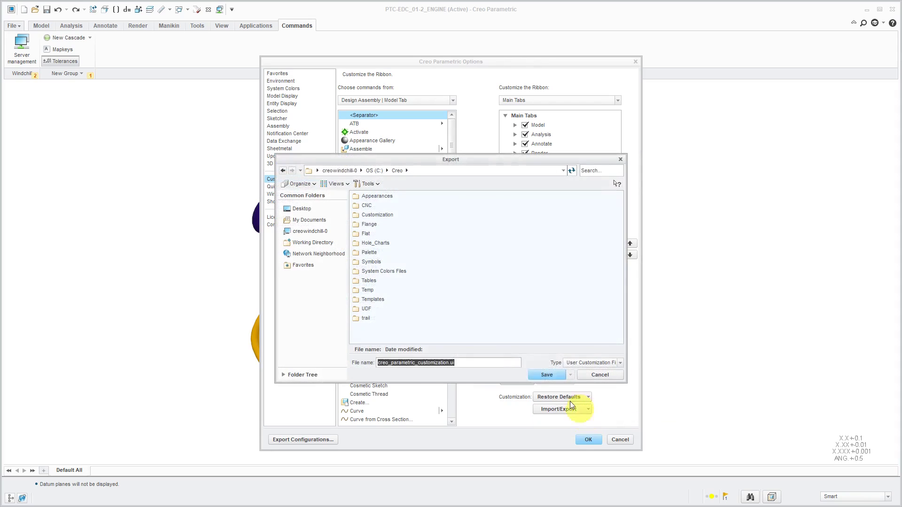
pyautogui.moveTo(402, 377)
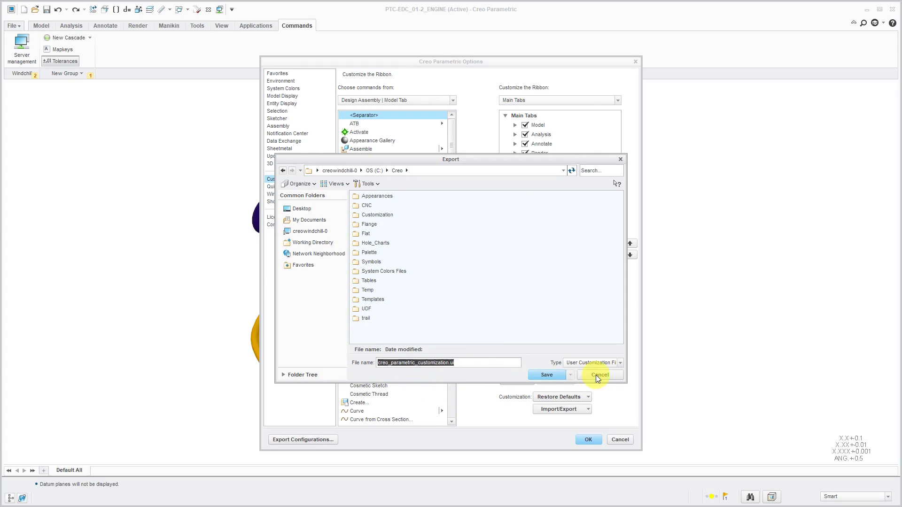
pyautogui.click(598, 375)
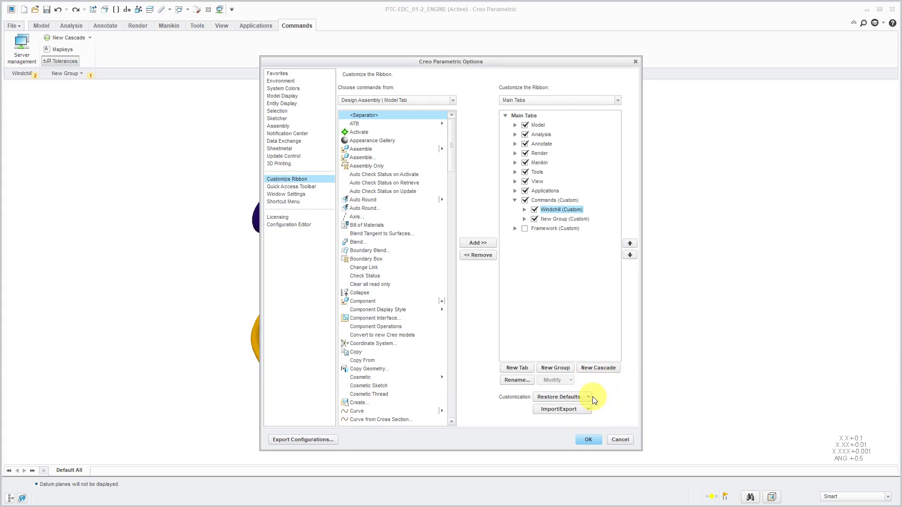
# - Close the Options dialog and return to the engine assembly with its custom Commands tab
pyautogui.click(586, 397)
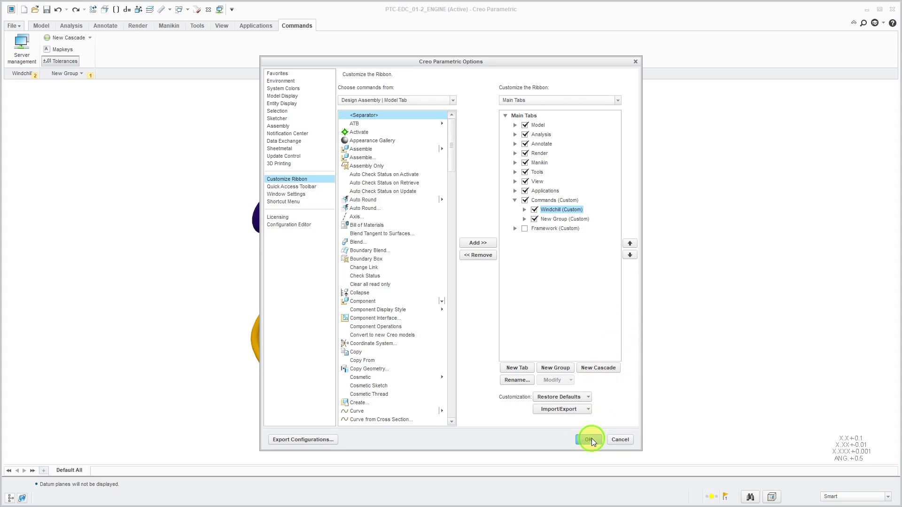
pyautogui.click(587, 439)
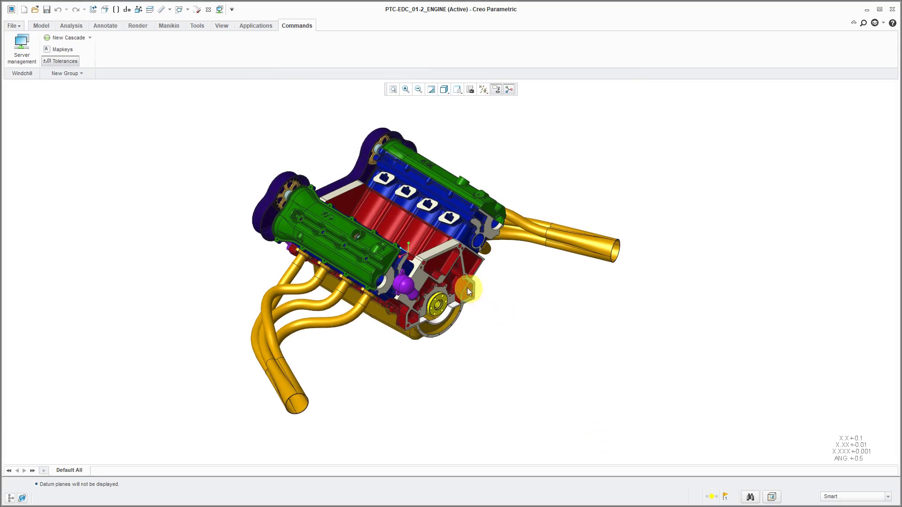
# - Bring up the mini toolbar actions for the engine block component in the assembly
pyautogui.rightClick(467, 291)
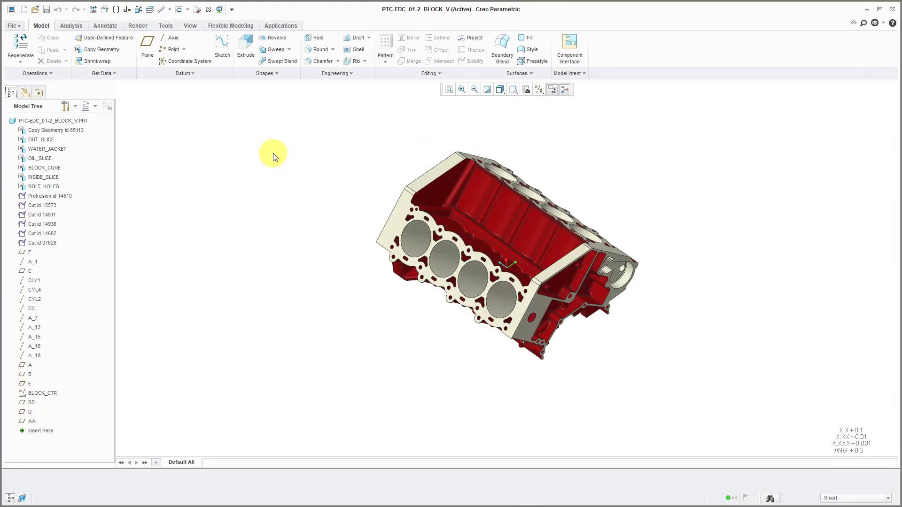
pyautogui.moveTo(319, 24)
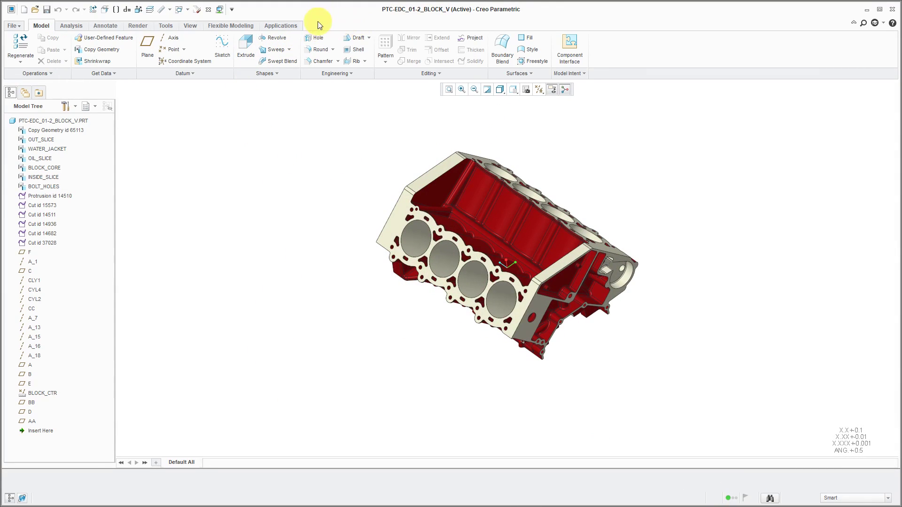
pyautogui.moveTo(293, 256)
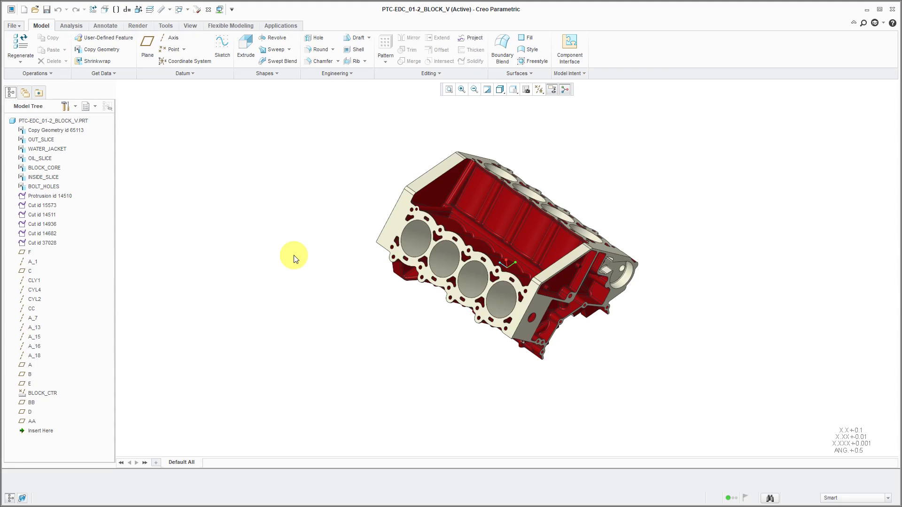
pyautogui.moveTo(286, 219)
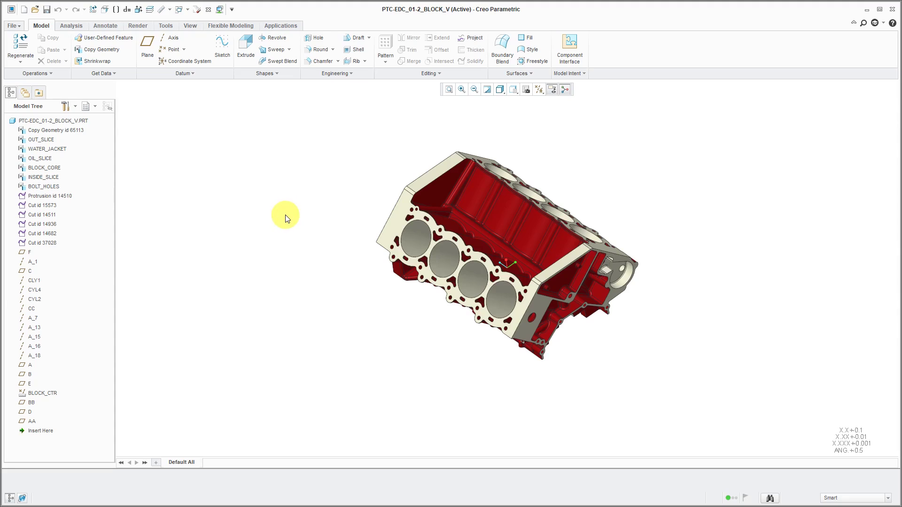